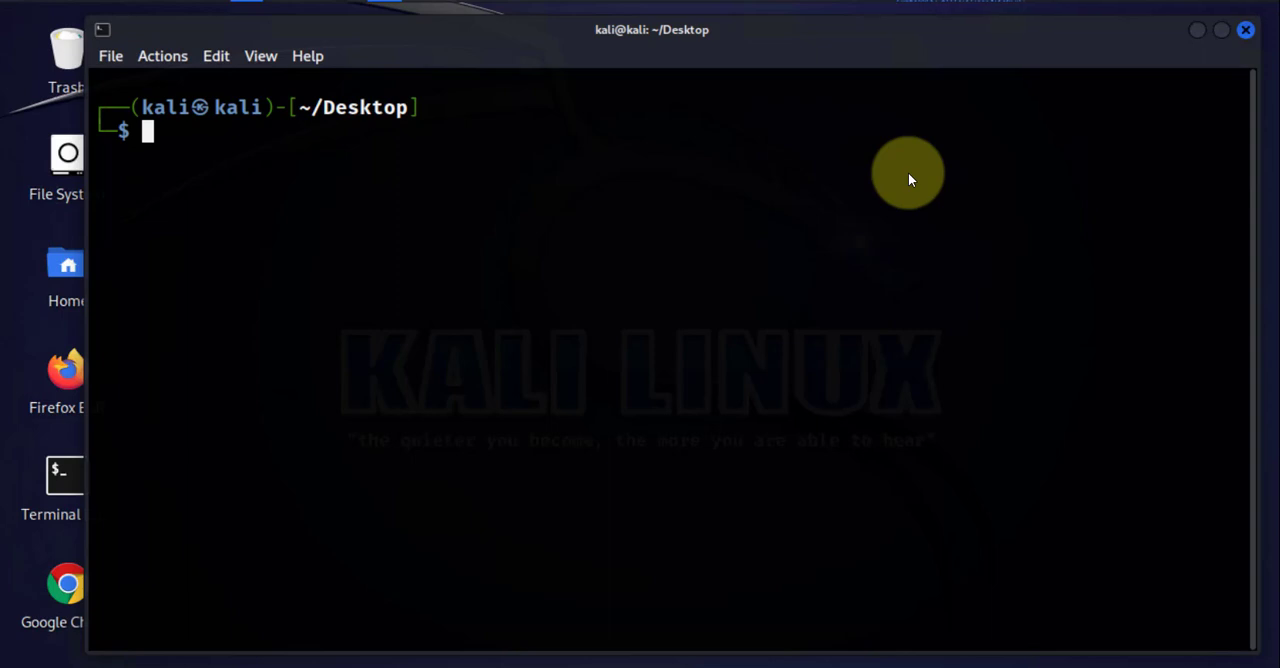
mouse_move(260, 152)
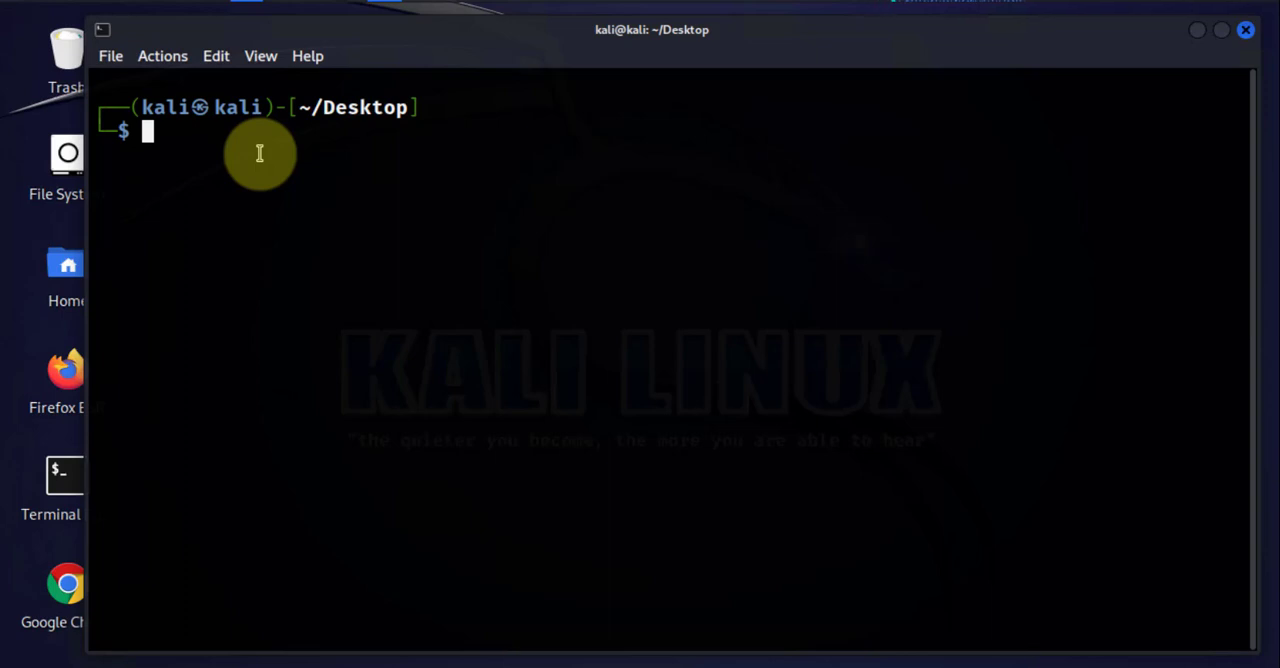
mouse_move(336, 148)
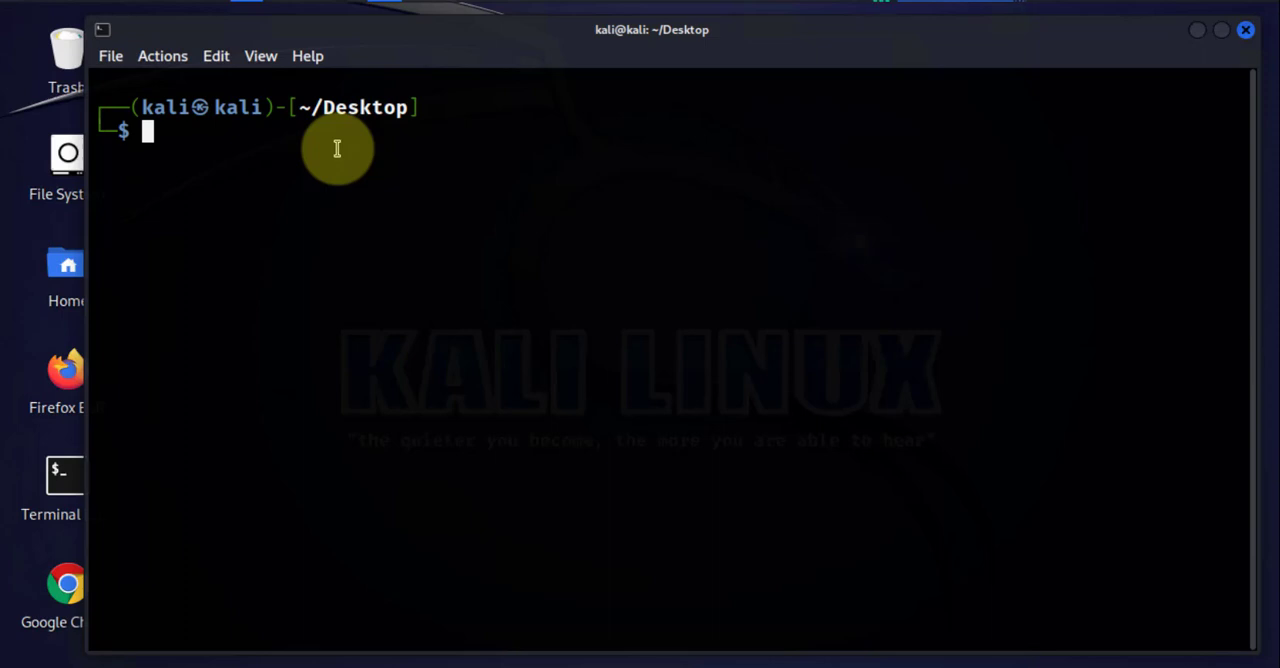
Run ifconfig and iwconfig to show wlan0 in managed mode on MOSOCHO.
type("iwconfig")
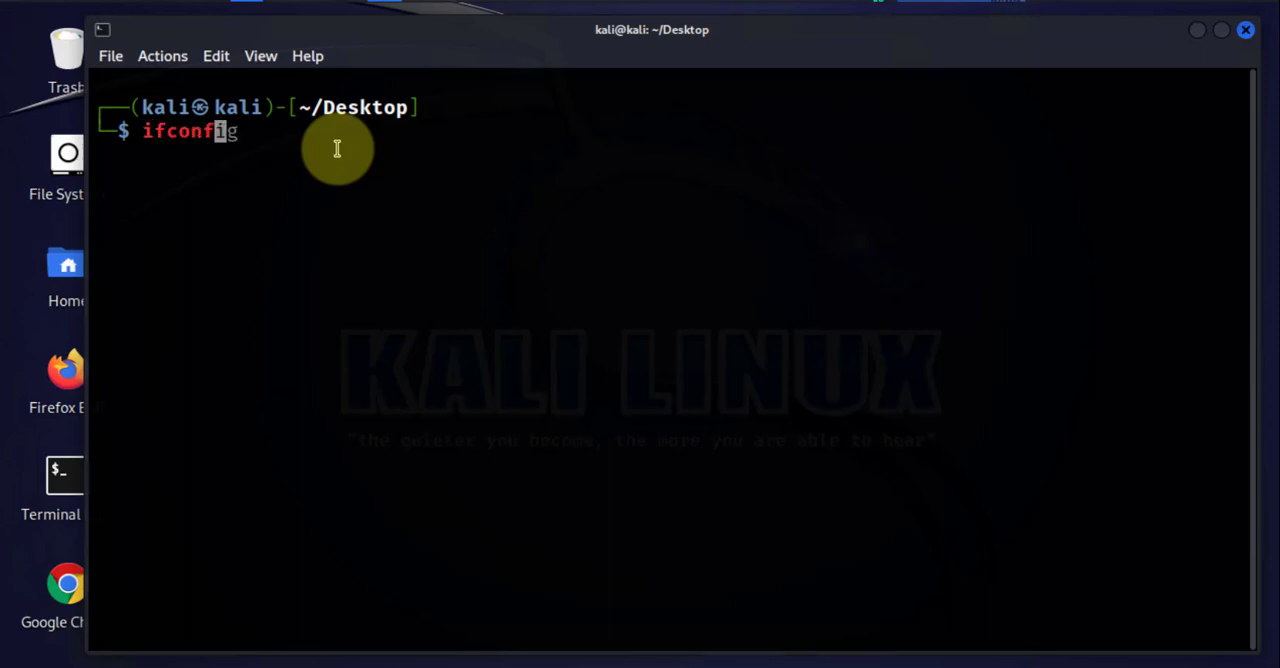
key("Return")
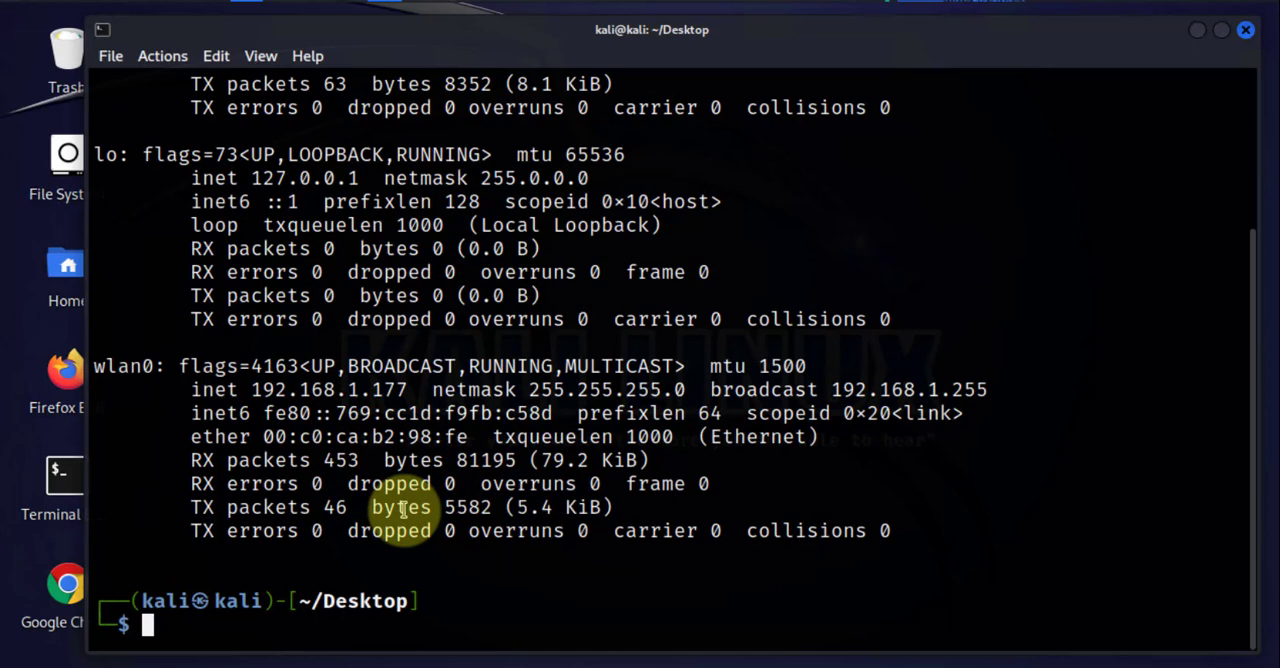
type("iwconfig")
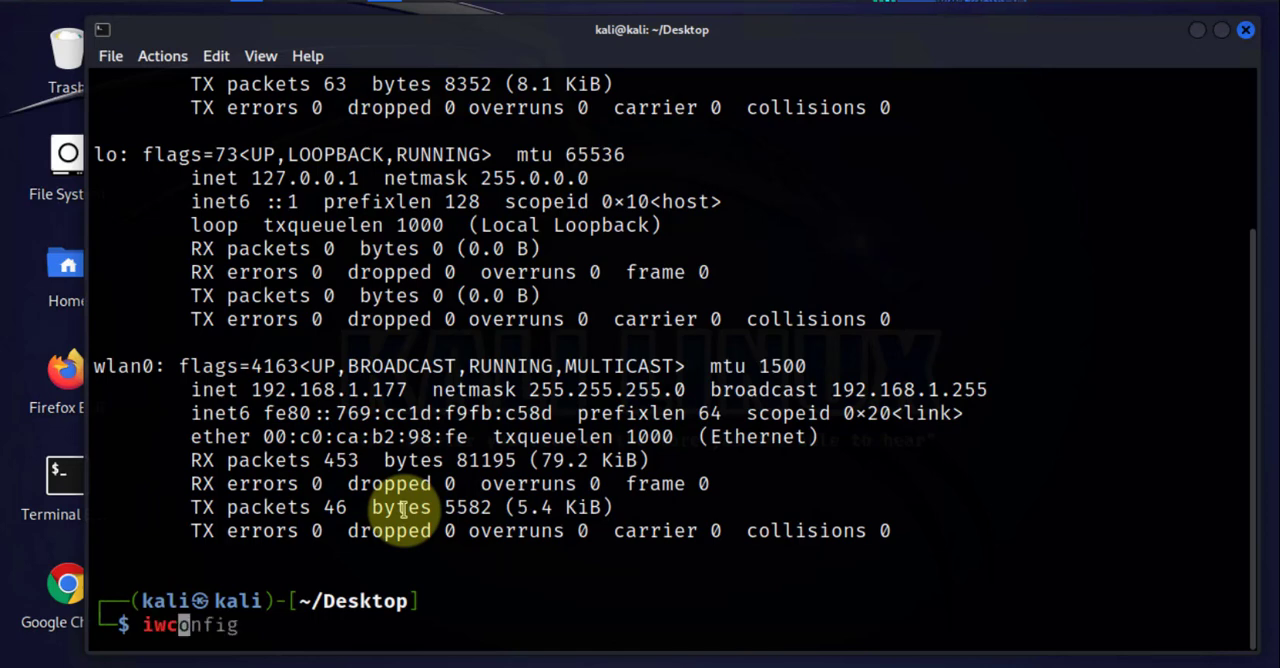
key("Return")
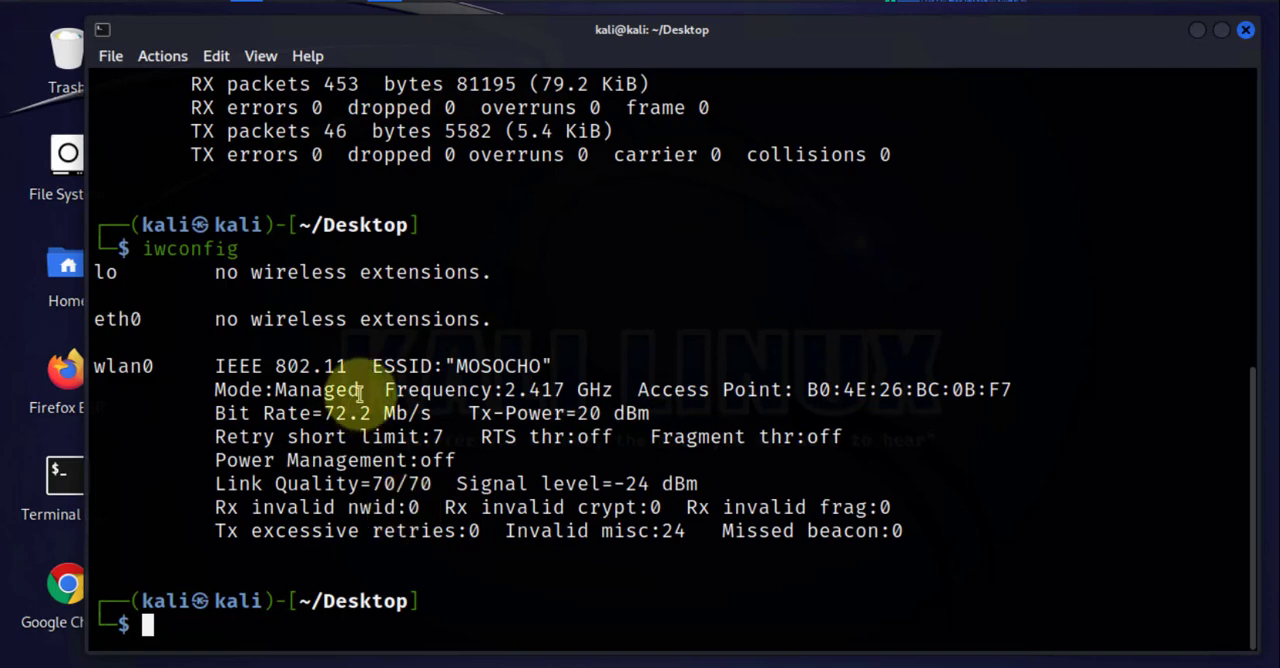
double_click(316, 388)
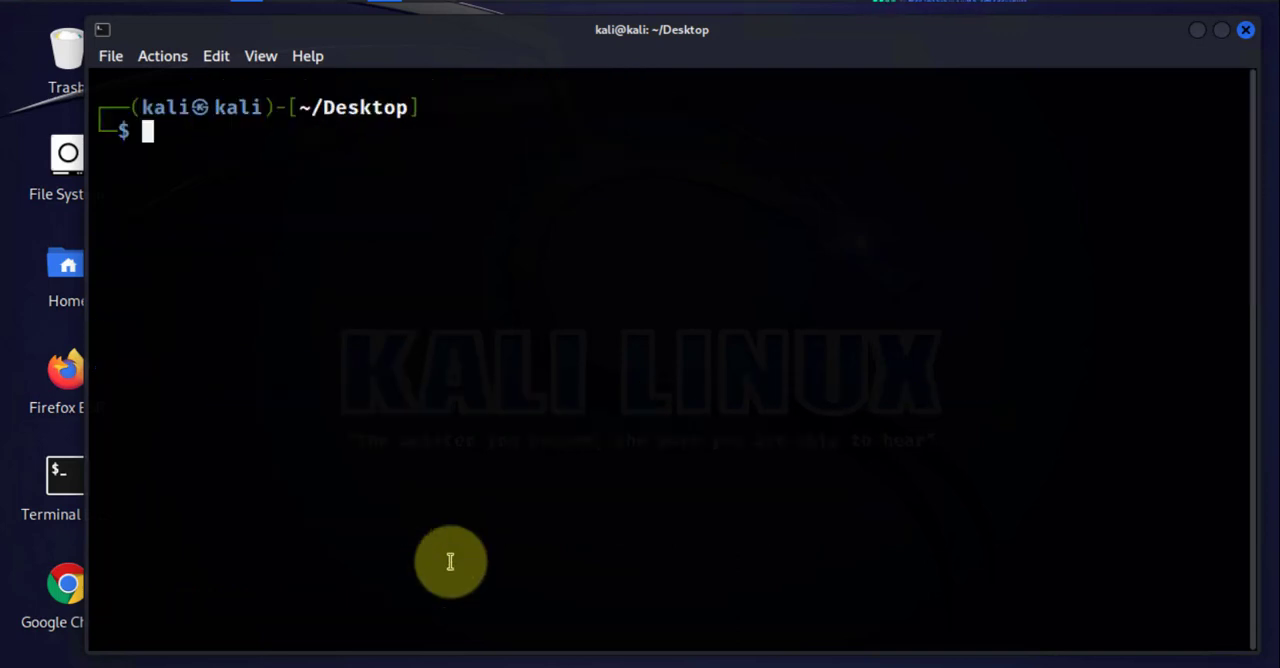
Check sudo airmon-ng --help, then run sudo airmon-ng start wlan0 to create wlan0mon.
type("sudo systemctl status docker")
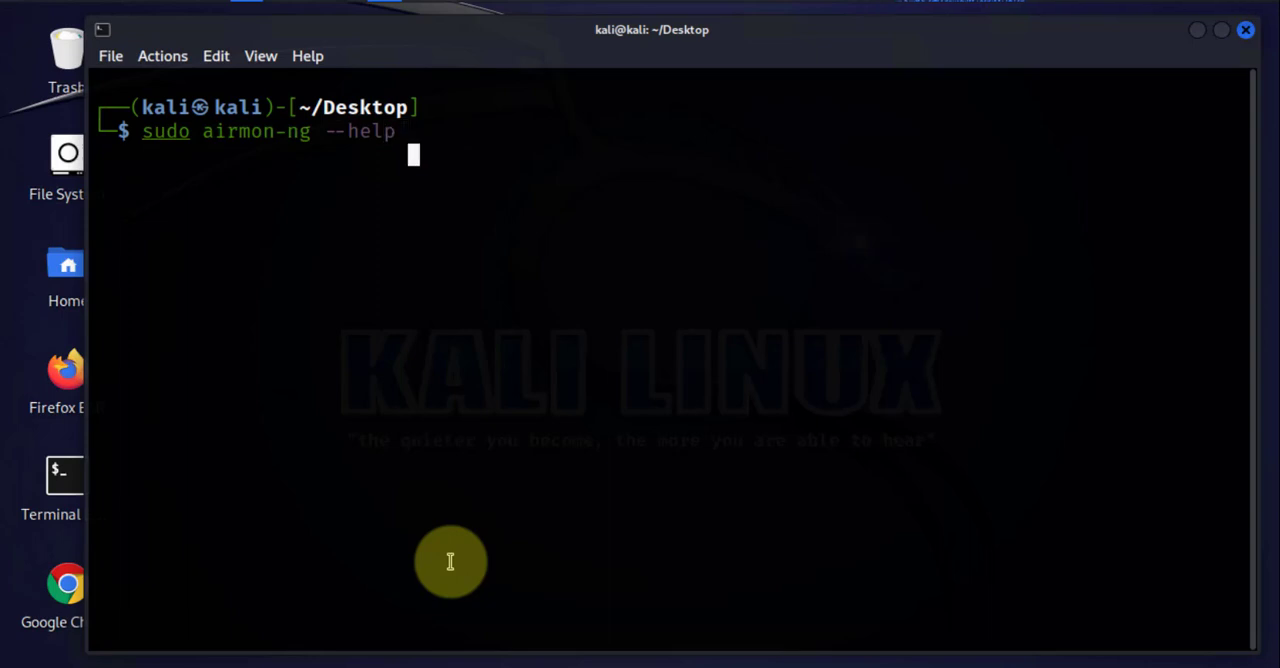
key("Return")
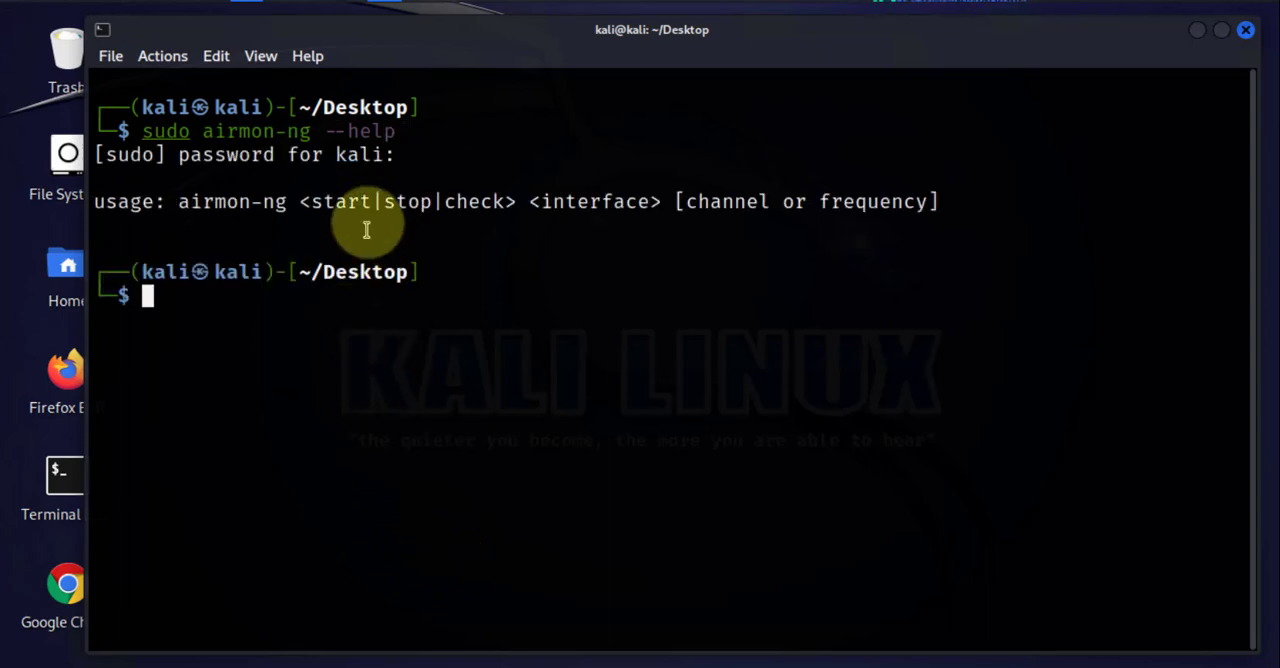
mouse_move(408, 200)
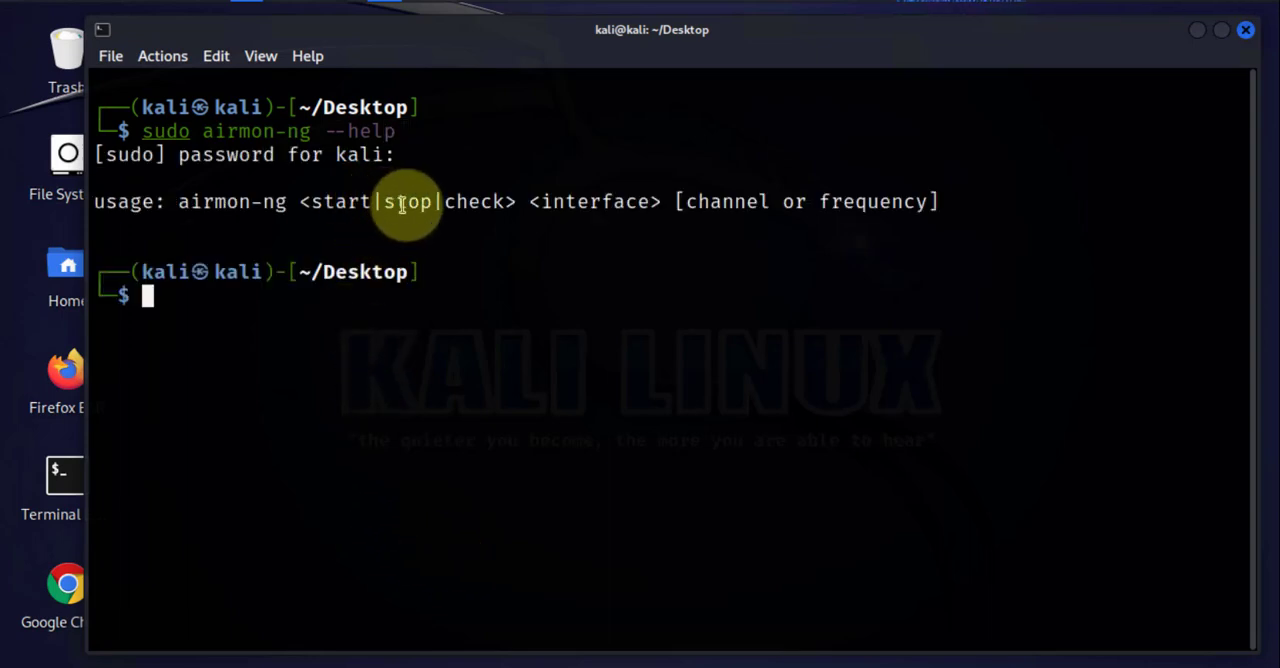
mouse_move(440, 224)
type("sudo airmon-ng --he")
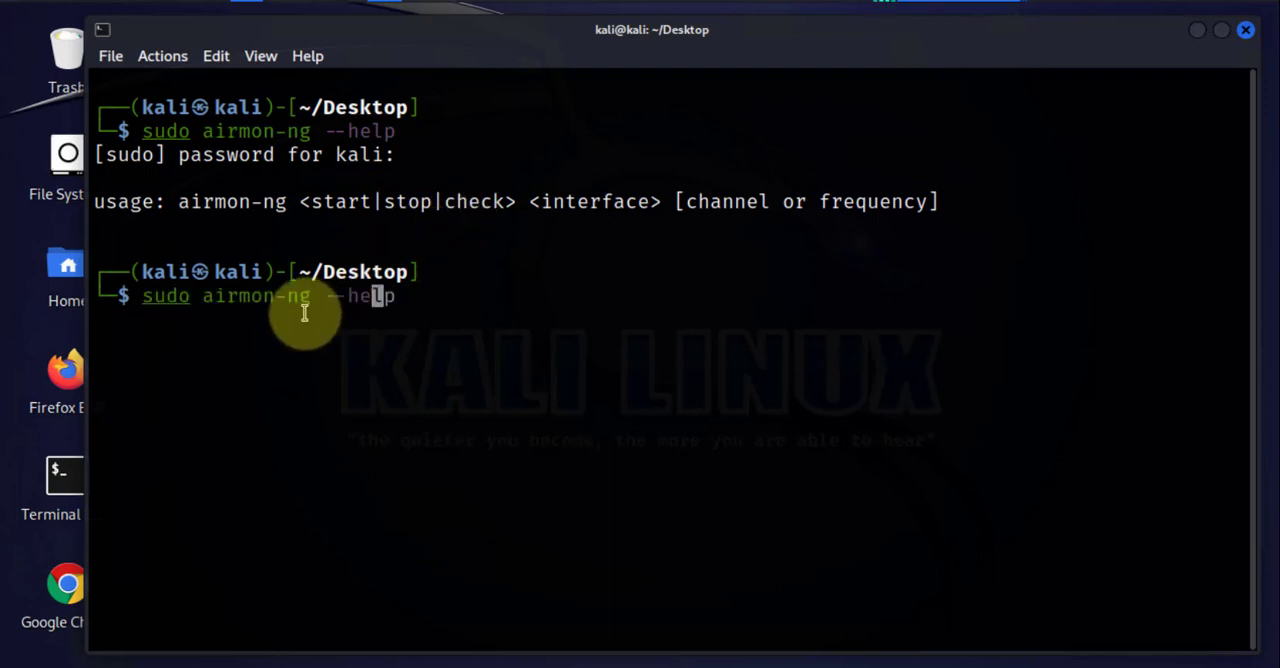
type("start wlan0")
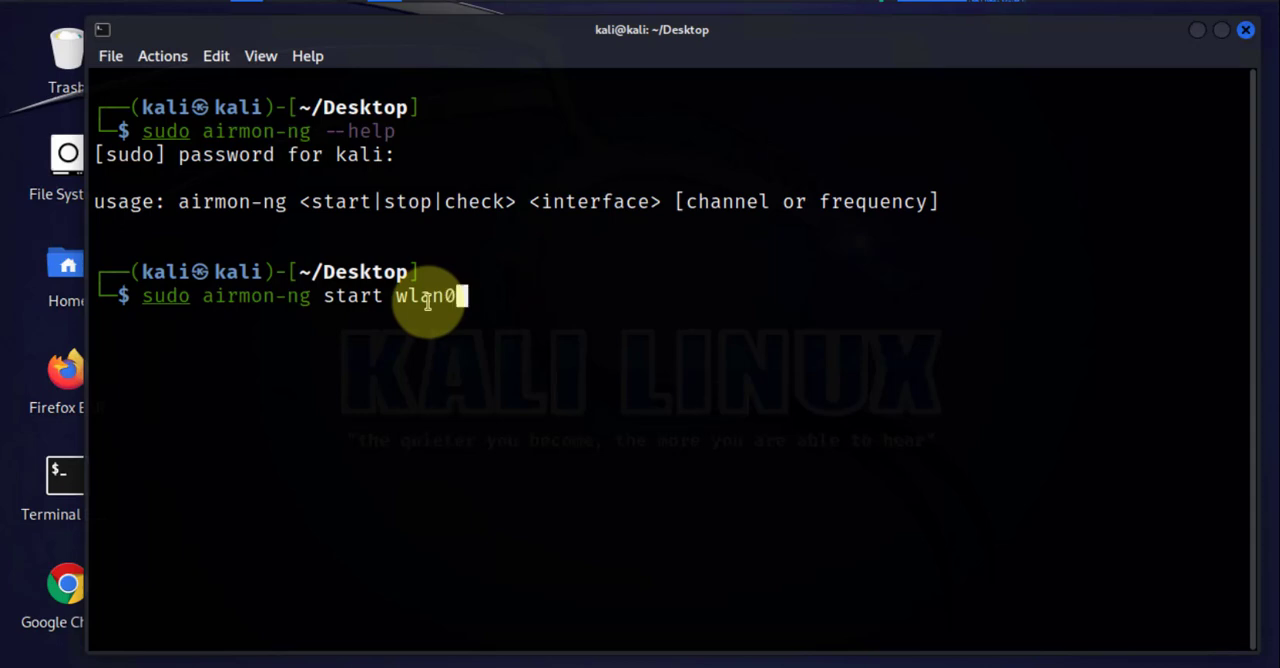
key("Return")
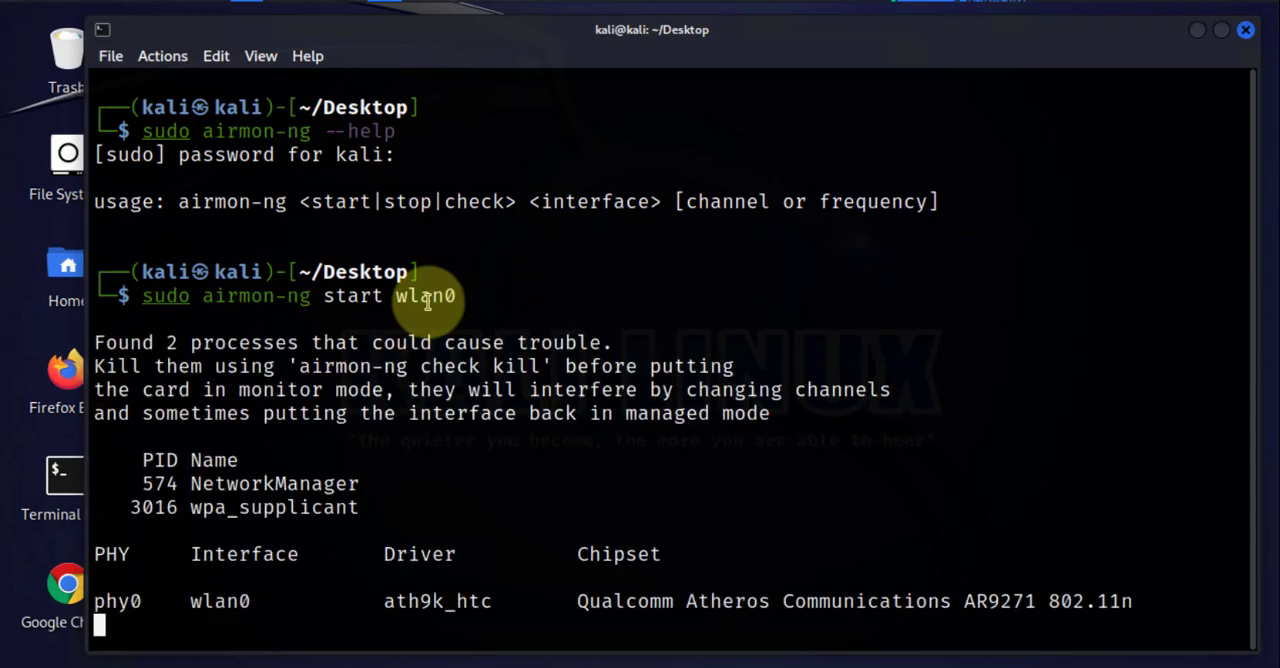
scroll("up", 3)
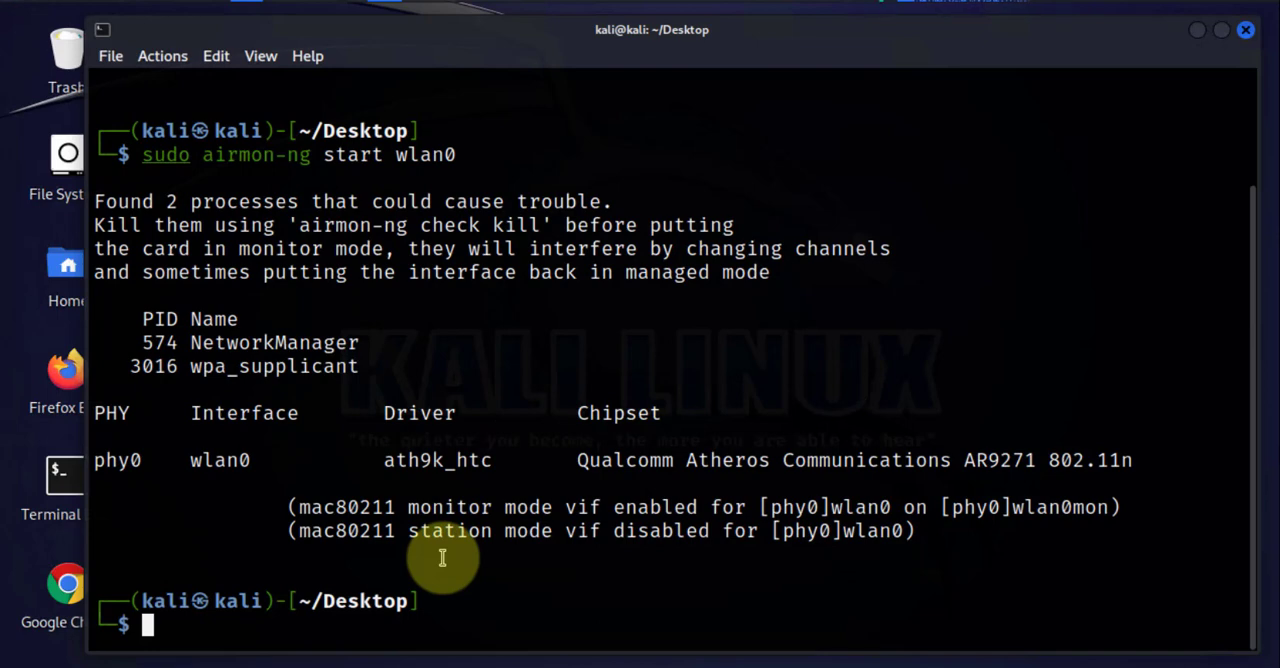
Run ifconfig and iwconfig confirming wlan0mon in Monitor mode, and type sudo airodump-ng wlan0mon.
type("iwconfig")
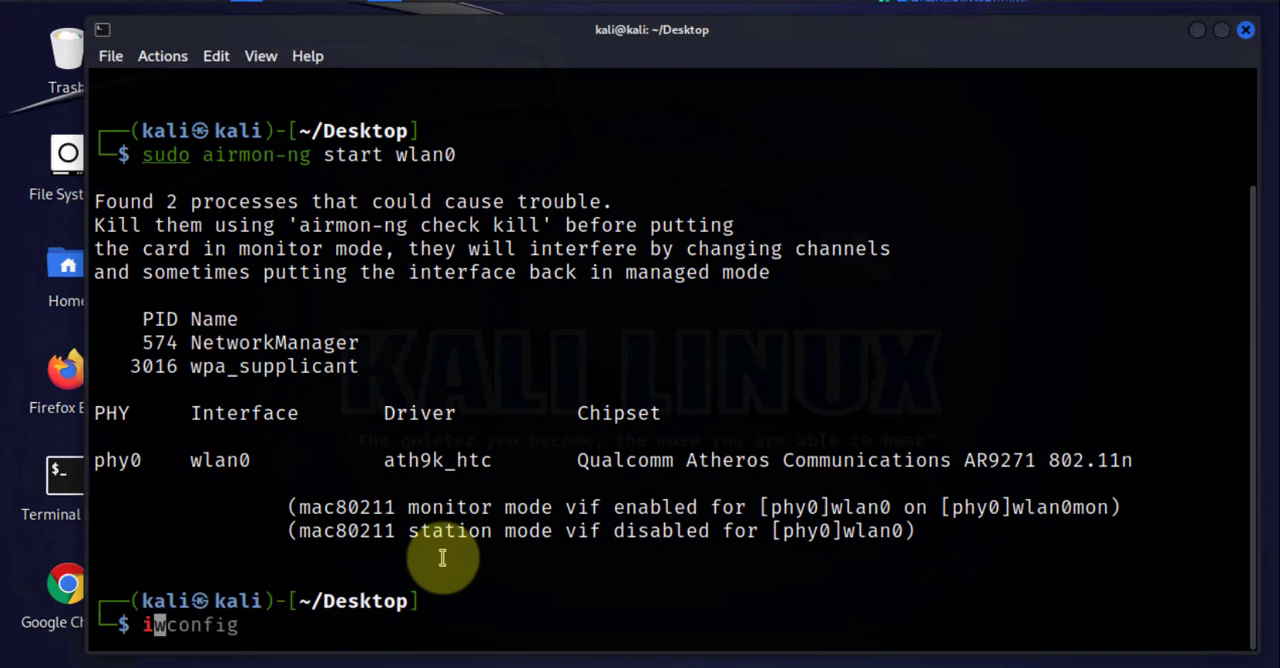
type("fconfig")
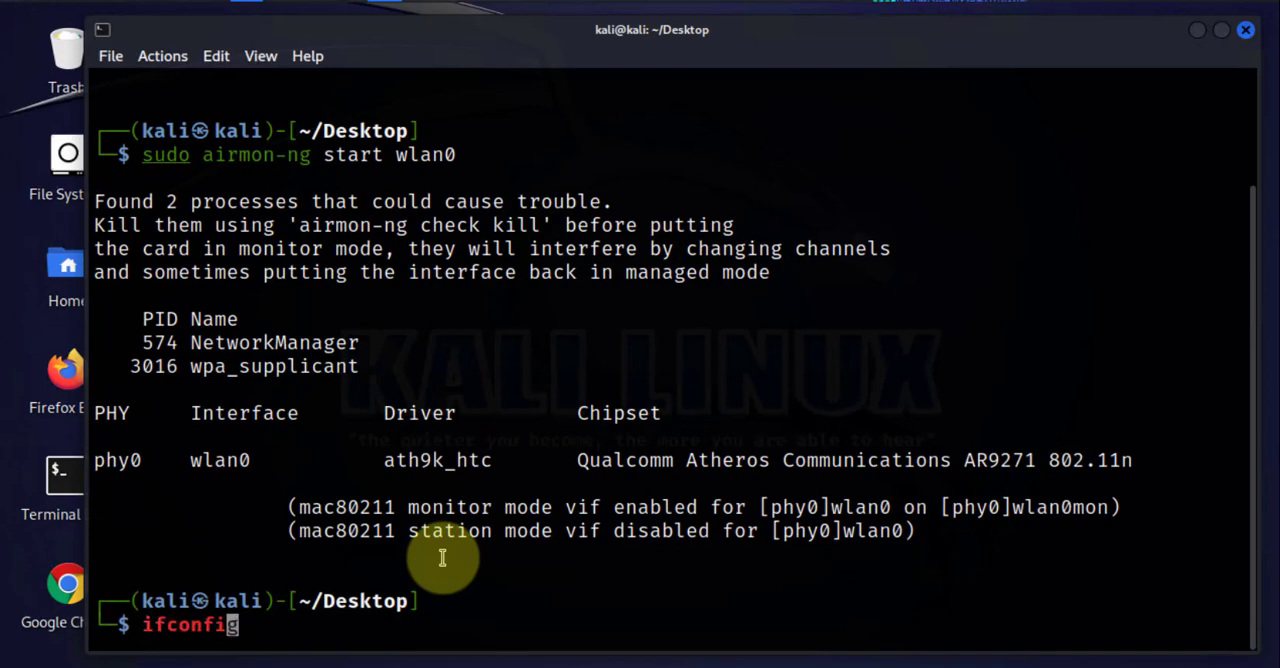
key("Return")
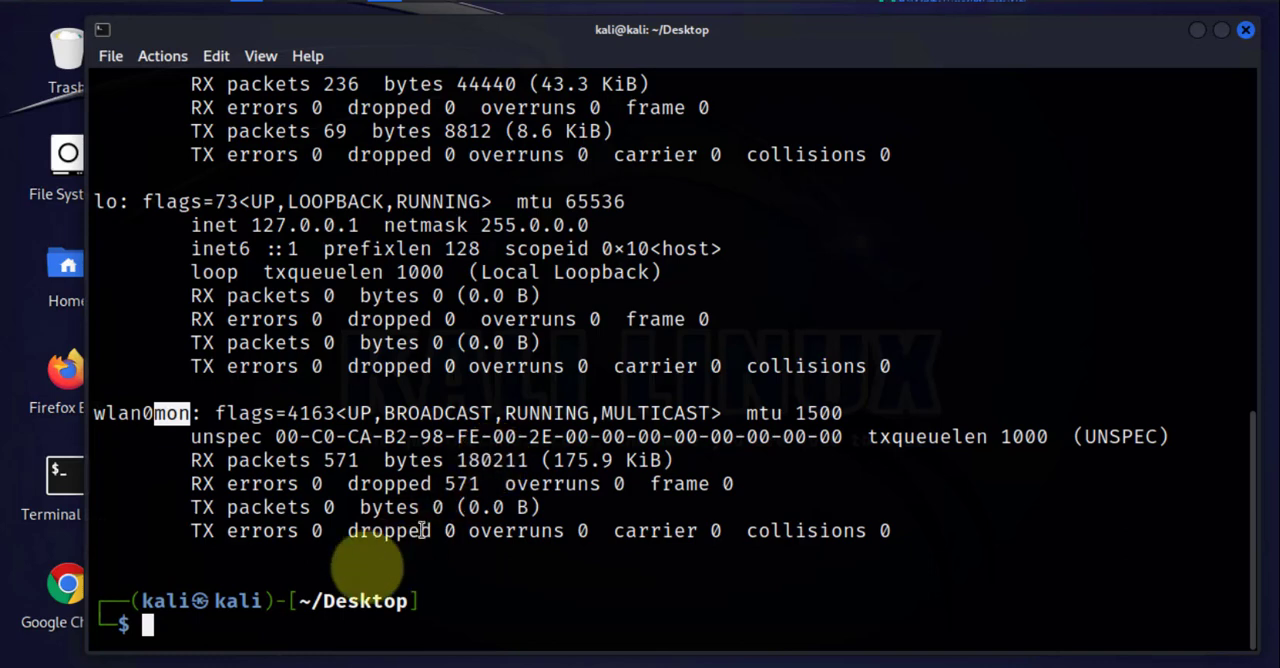
type("iwconfig")
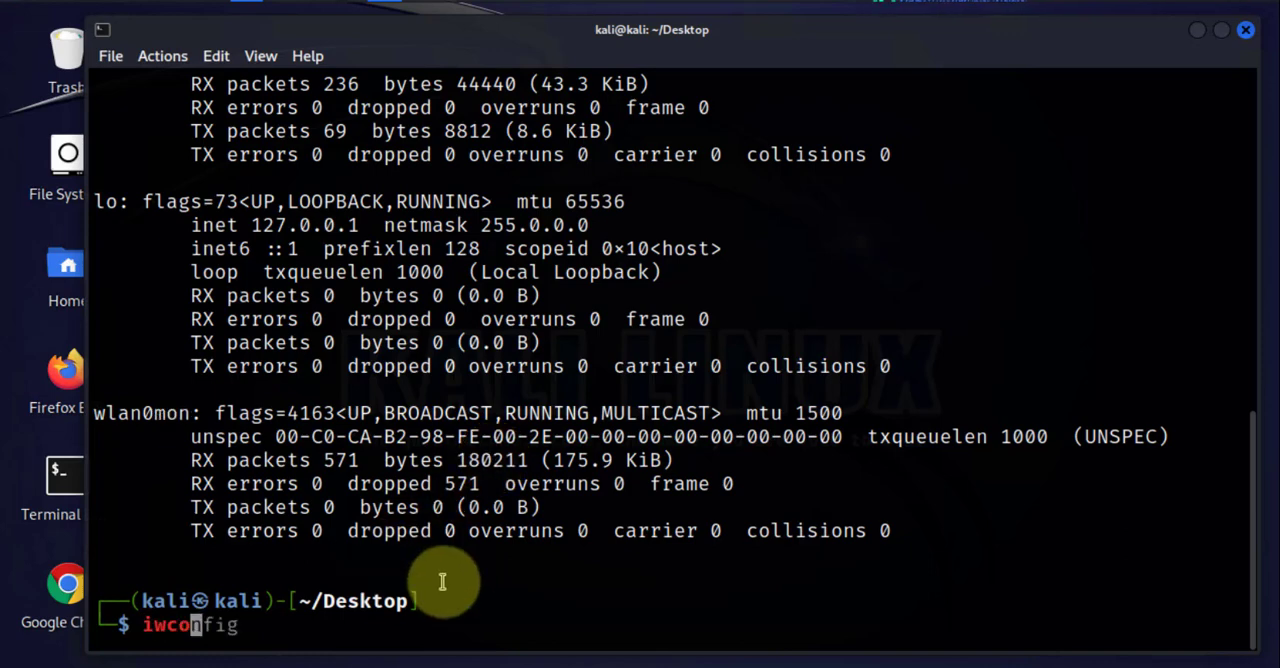
key("Return")
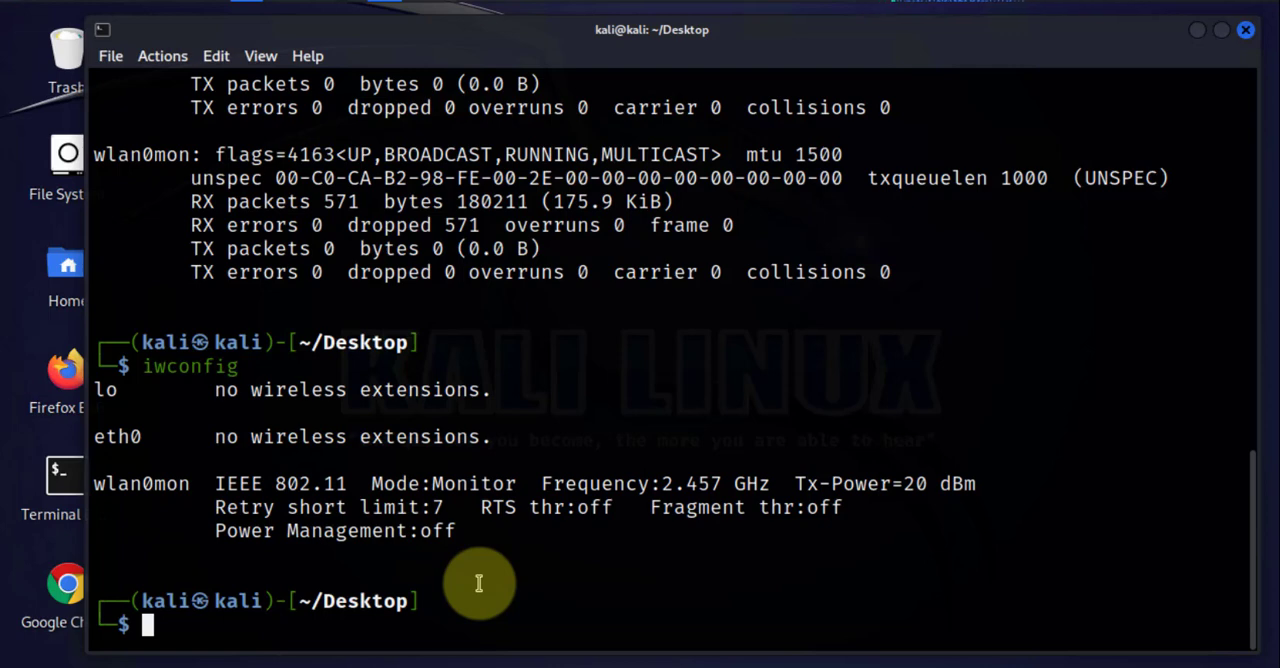
type("sudo airmon-ng start wlan0")
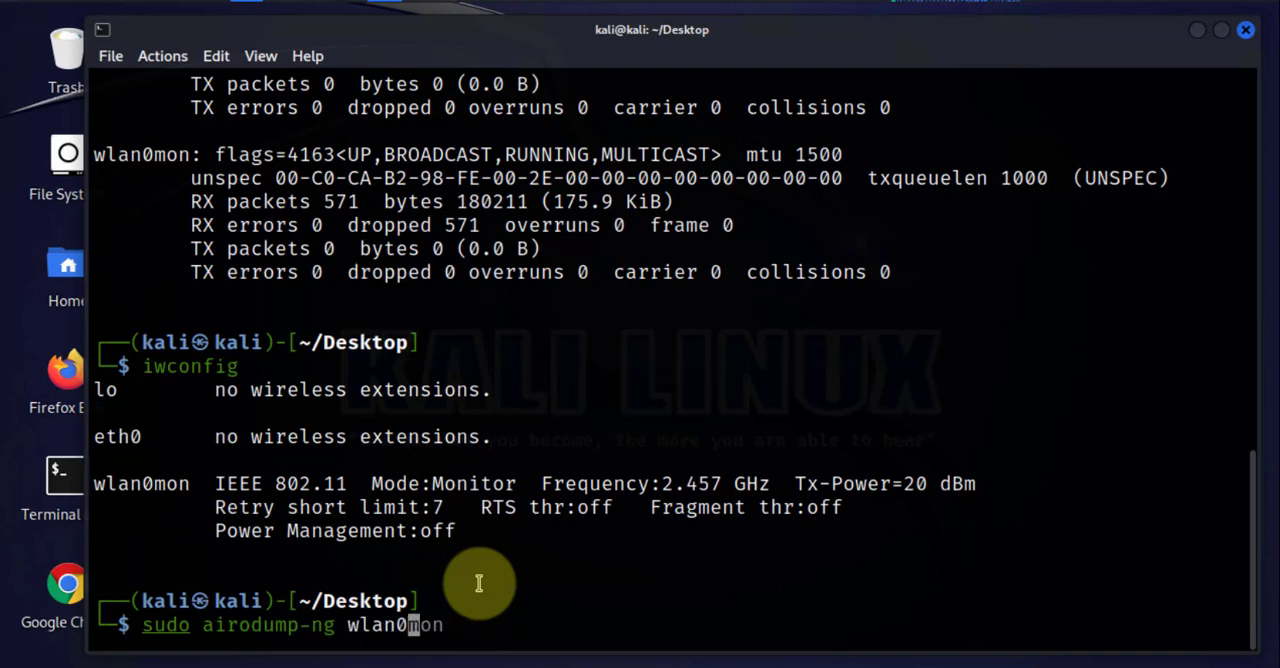
Scan nearby networks on wlan0mon and copy the MOSOCHO BSSID, noting channel 2.
key("Return")
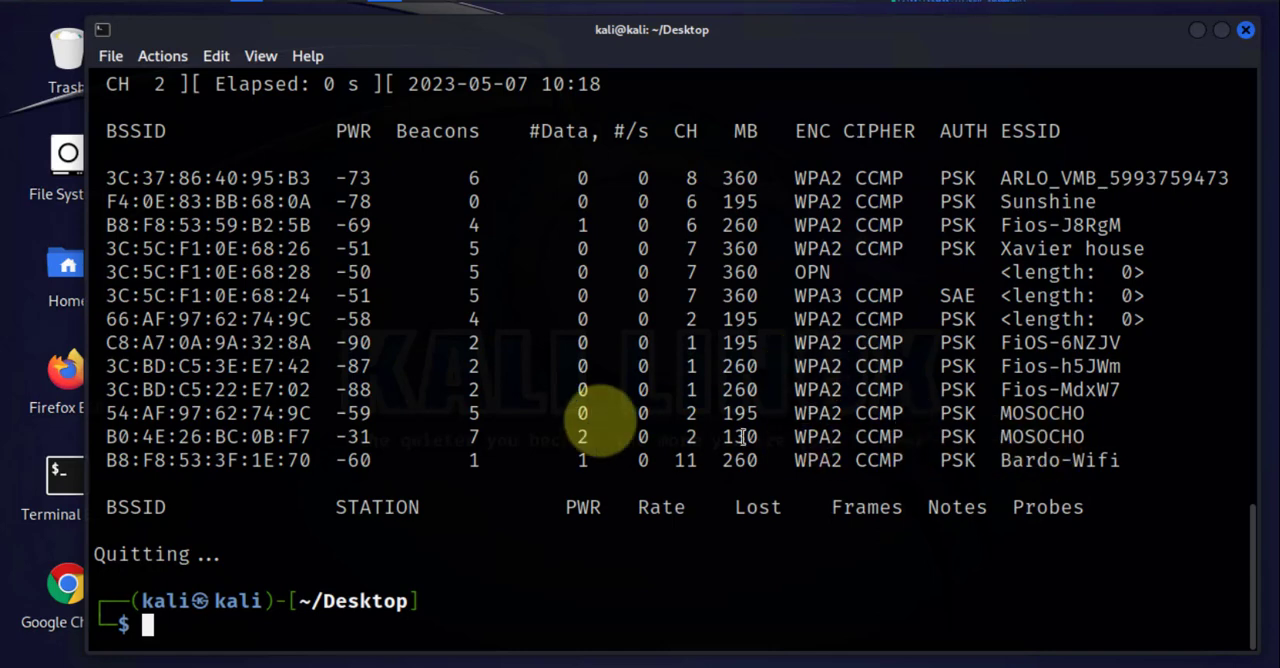
mouse_move(860, 236)
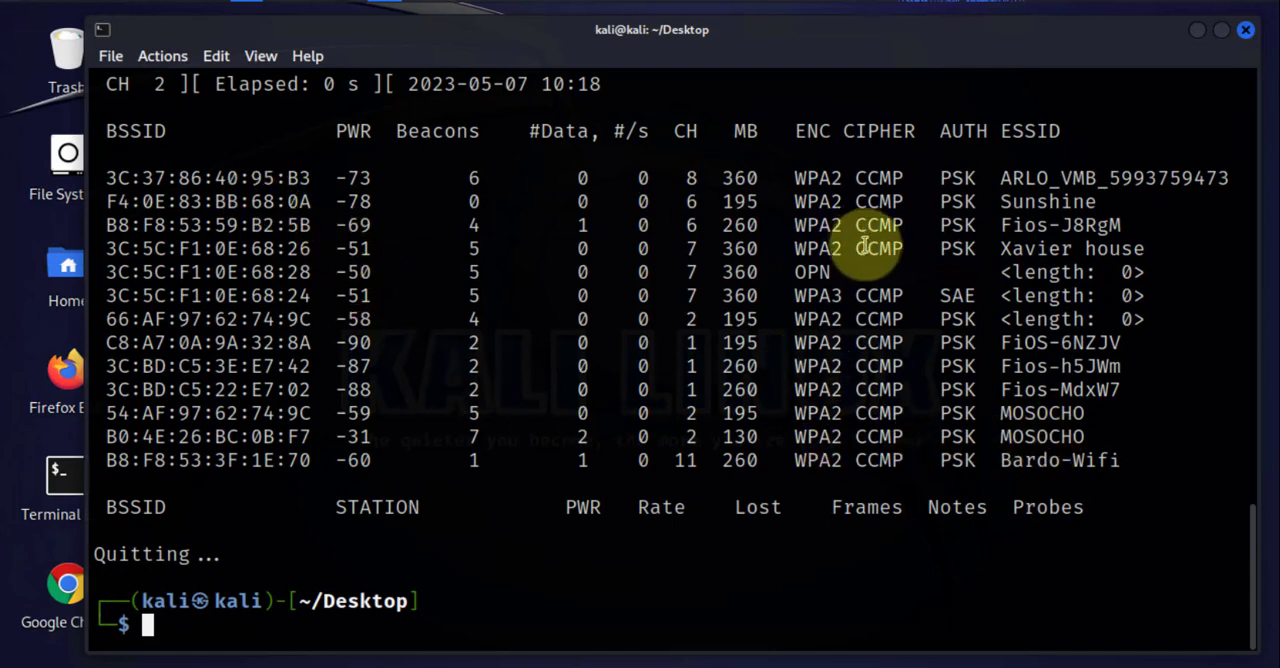
mouse_move(164, 360)
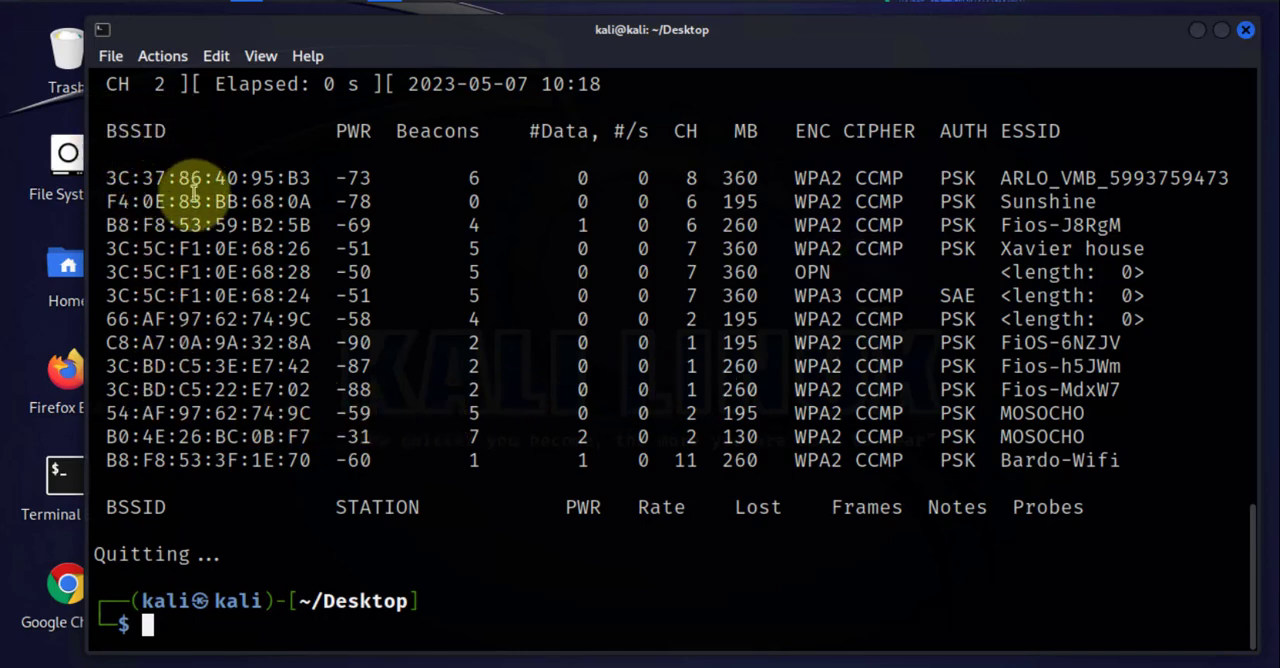
mouse_move(330, 332)
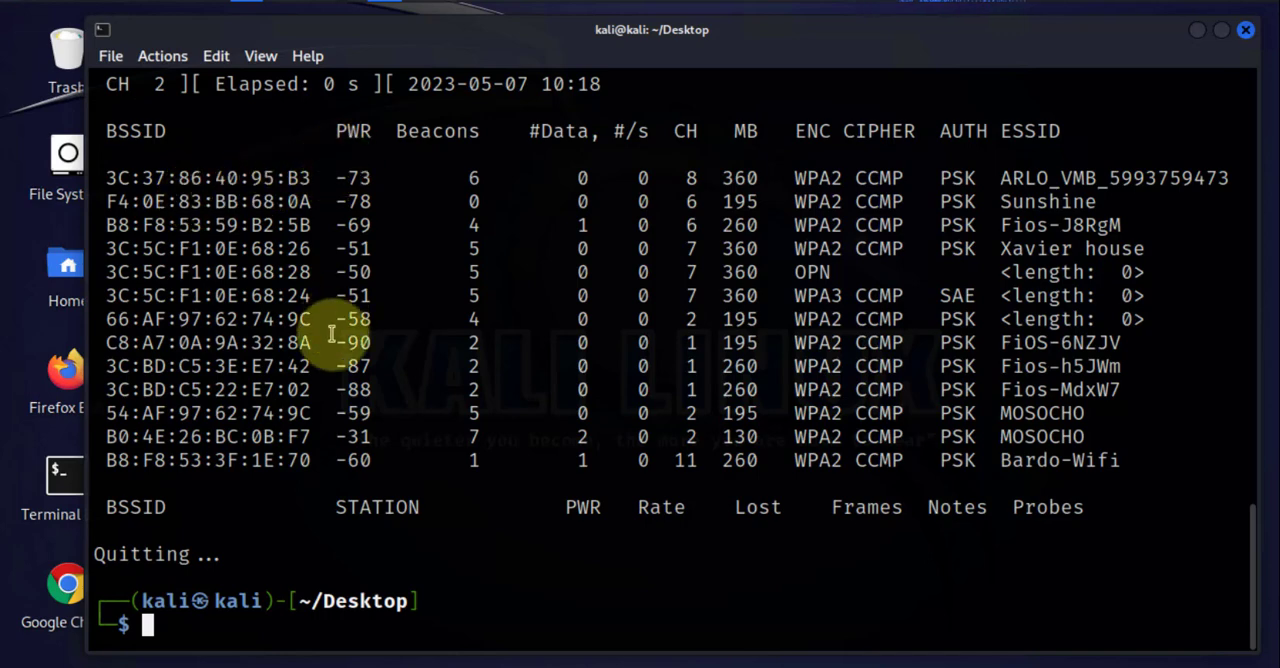
mouse_move(370, 272)
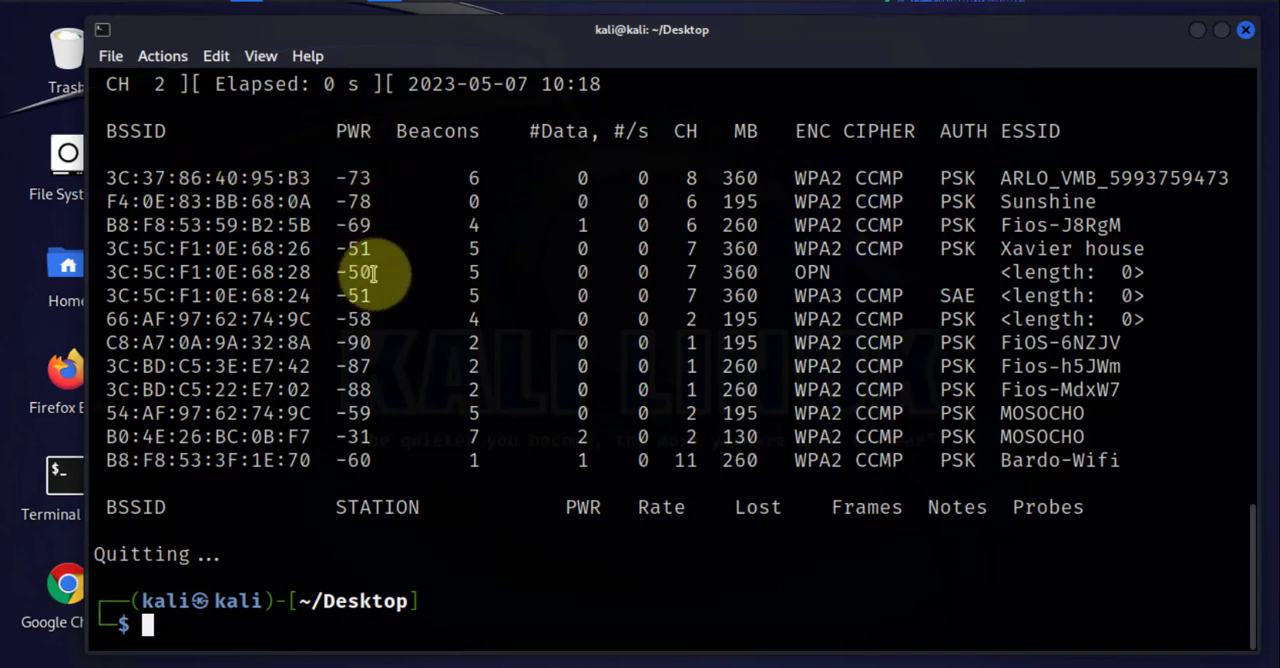
mouse_move(352, 308)
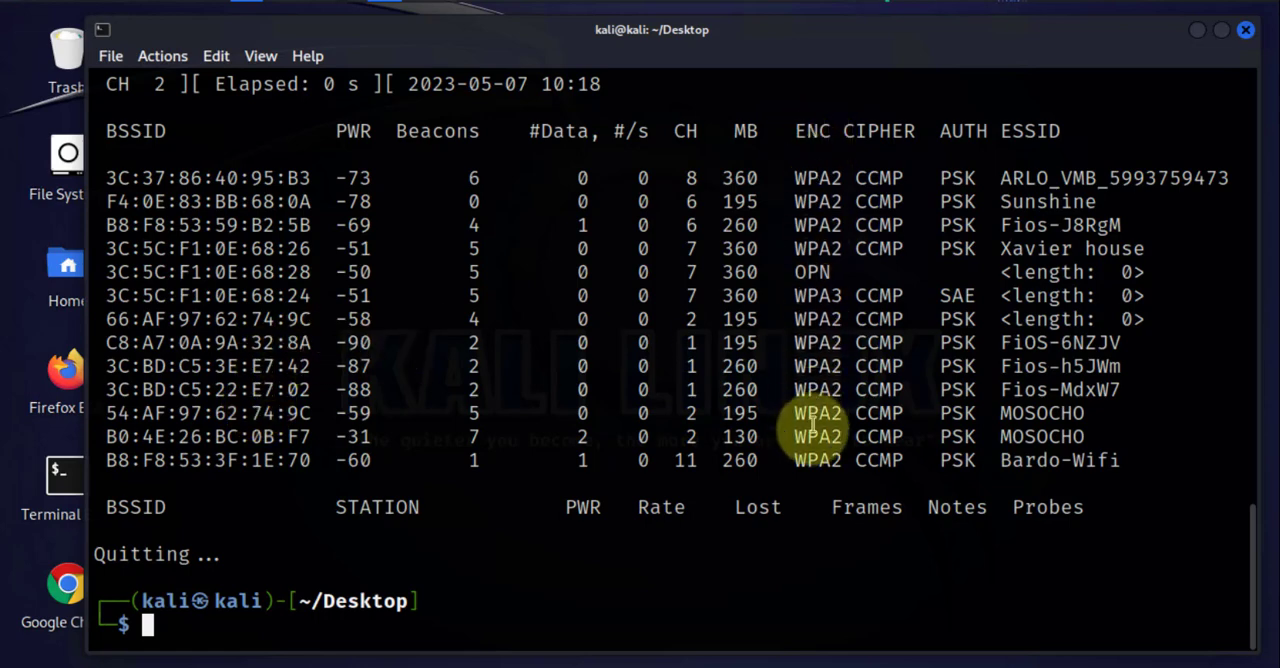
mouse_move(844, 178)
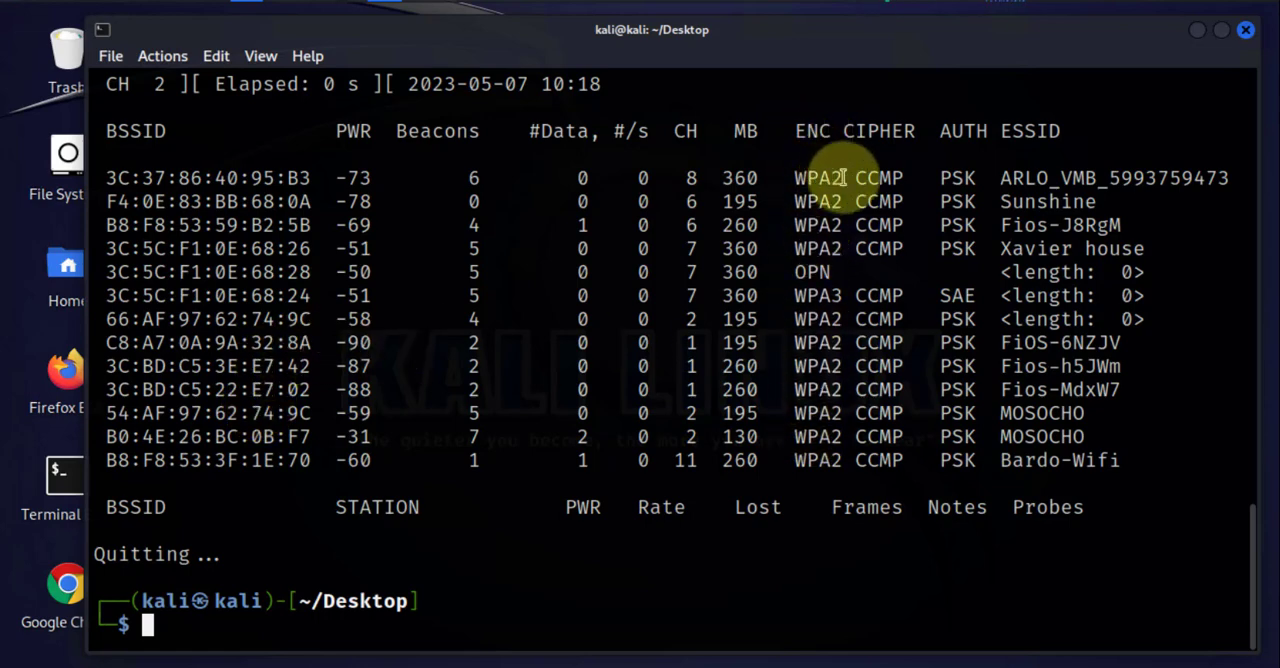
mouse_move(844, 300)
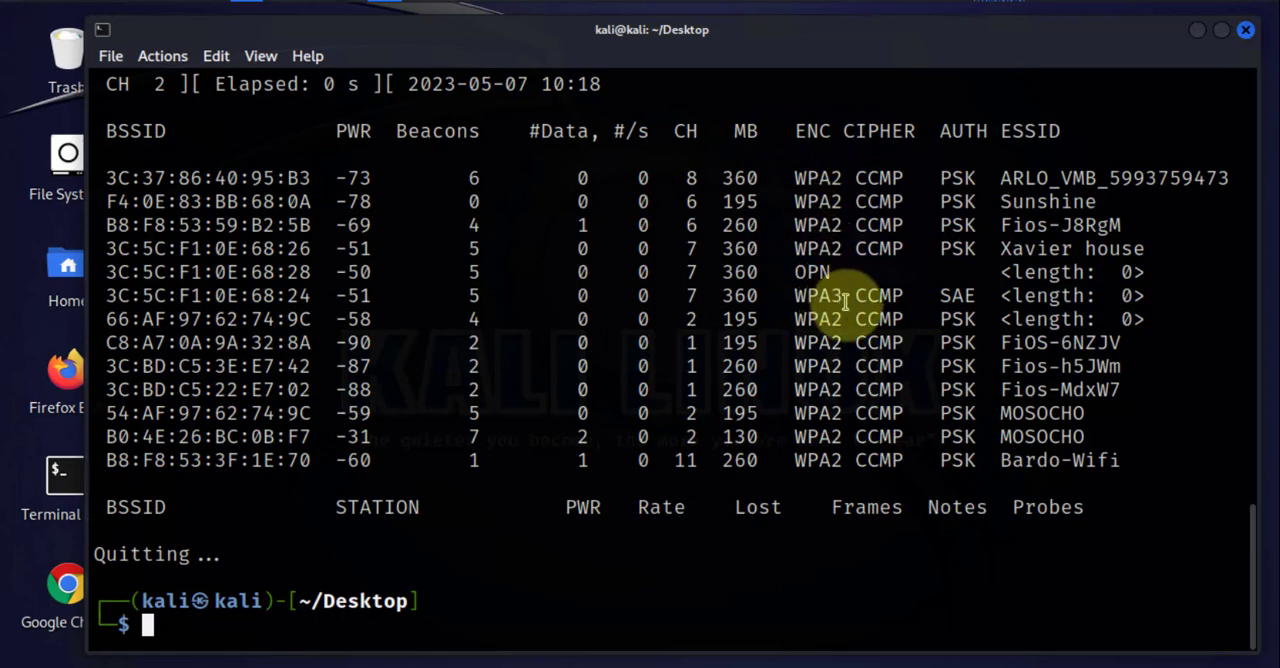
mouse_move(958, 178)
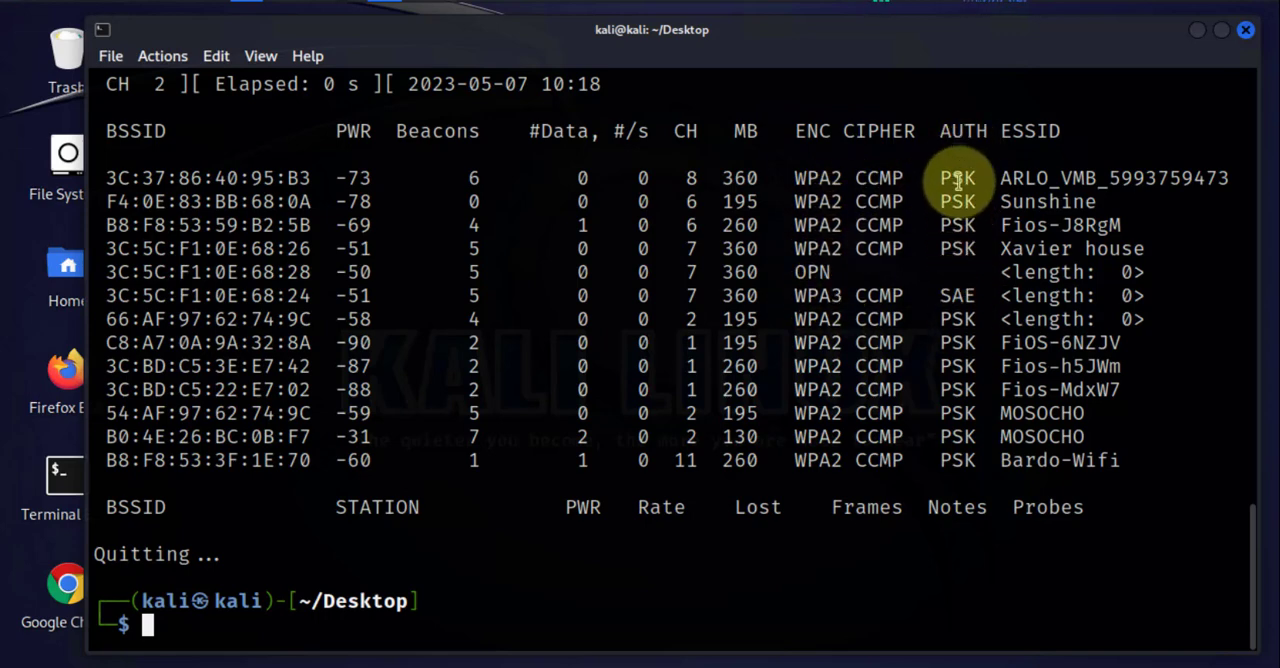
mouse_move(1022, 148)
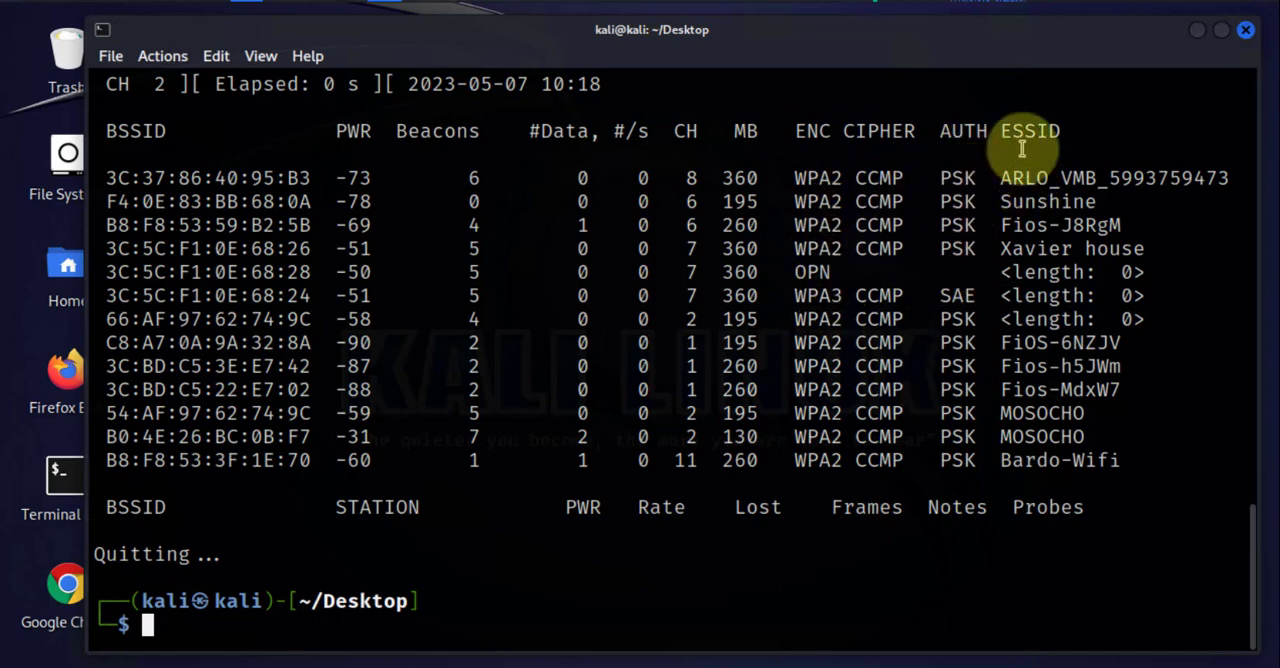
mouse_move(1064, 140)
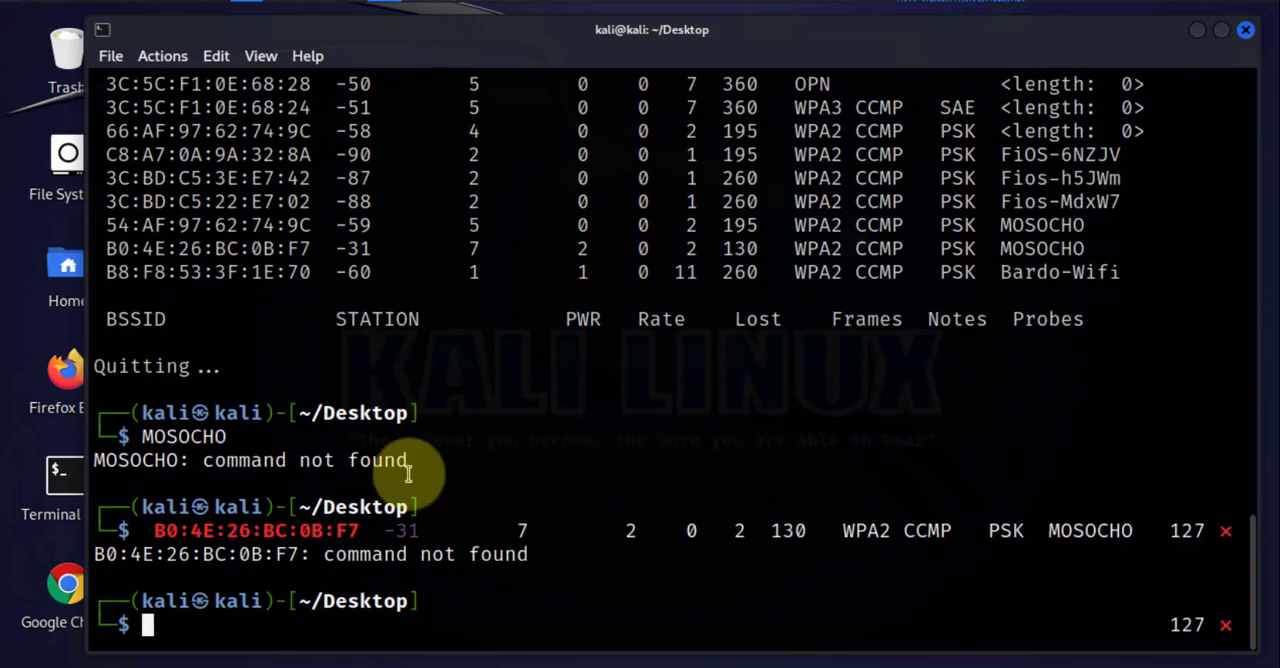
mouse_move(310, 250)
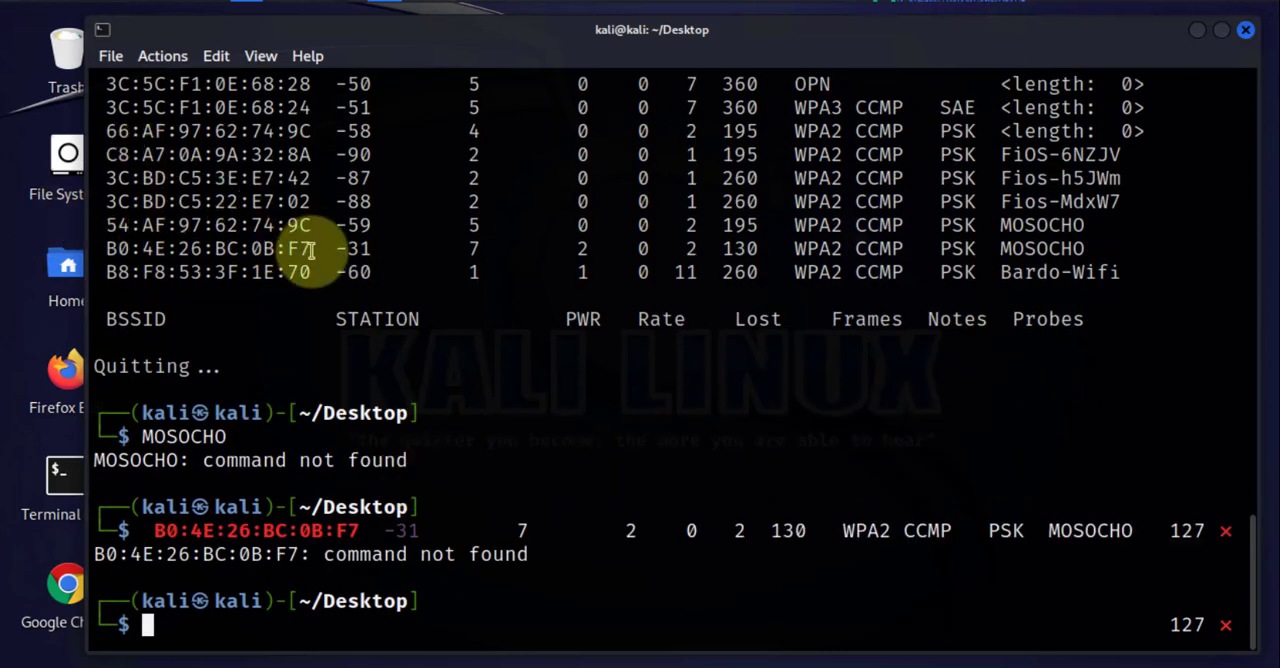
mouse_move(700, 248)
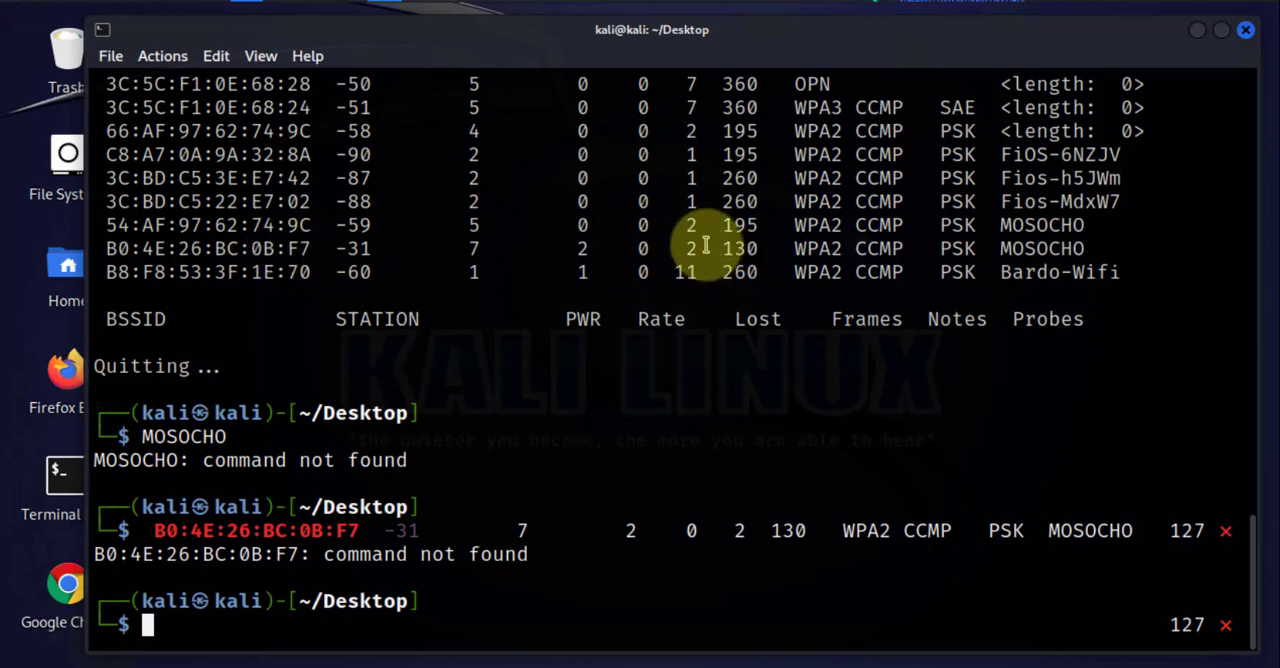
right_click(204, 248)
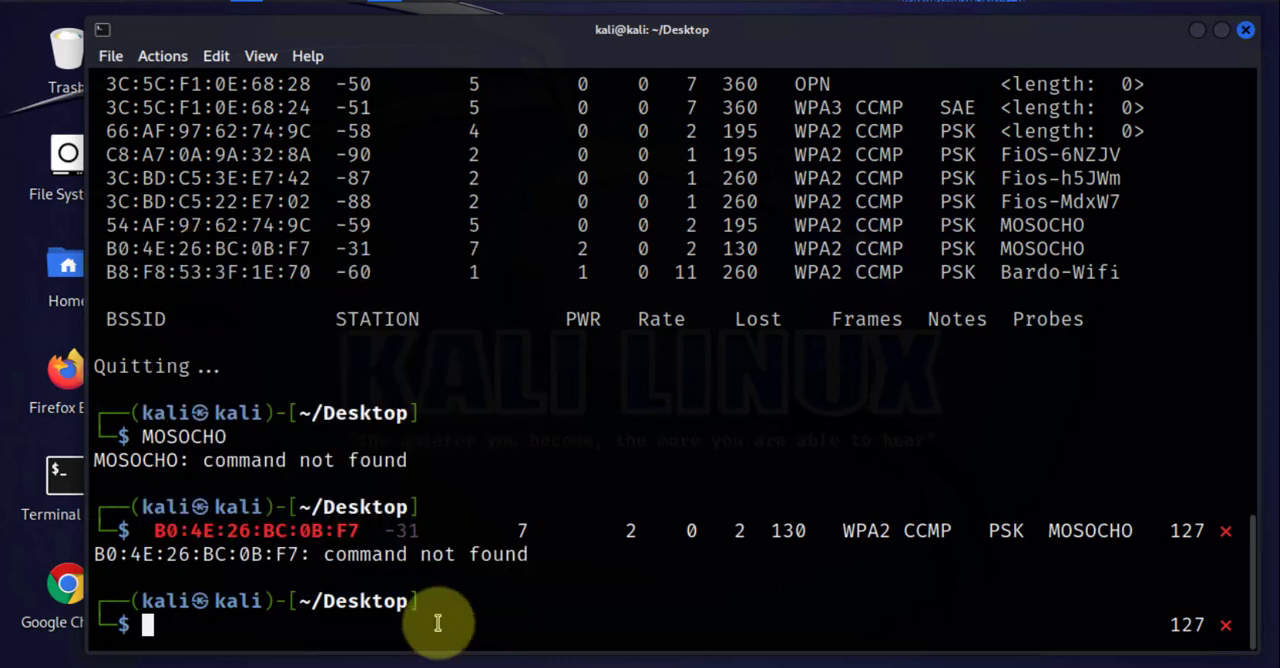
Compose sudo airodump-ng --channel 2 --bssid B0:4E:26:BC:0B:F7 --write wificapture1 wlan0mon.
type("sudo airodump-ng wlan0mon")
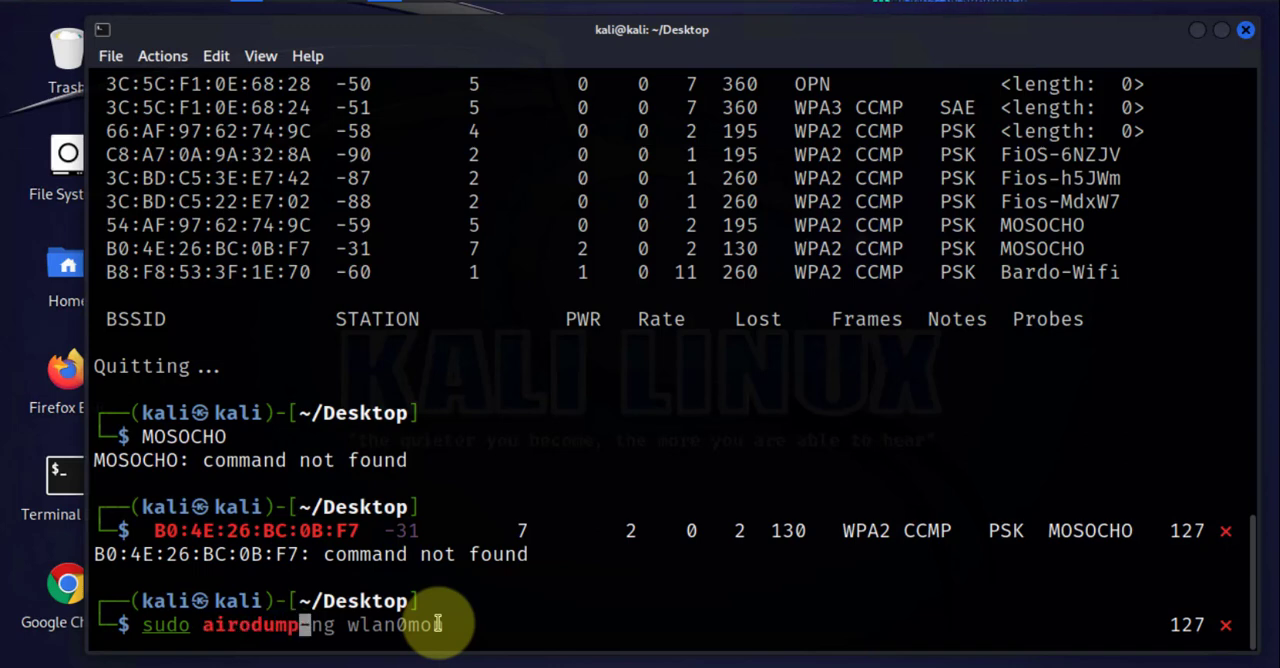
type("--channel 2 --bssid B0:4E:26:BC:0B:F7 --write wificapture1 wlan0mon")
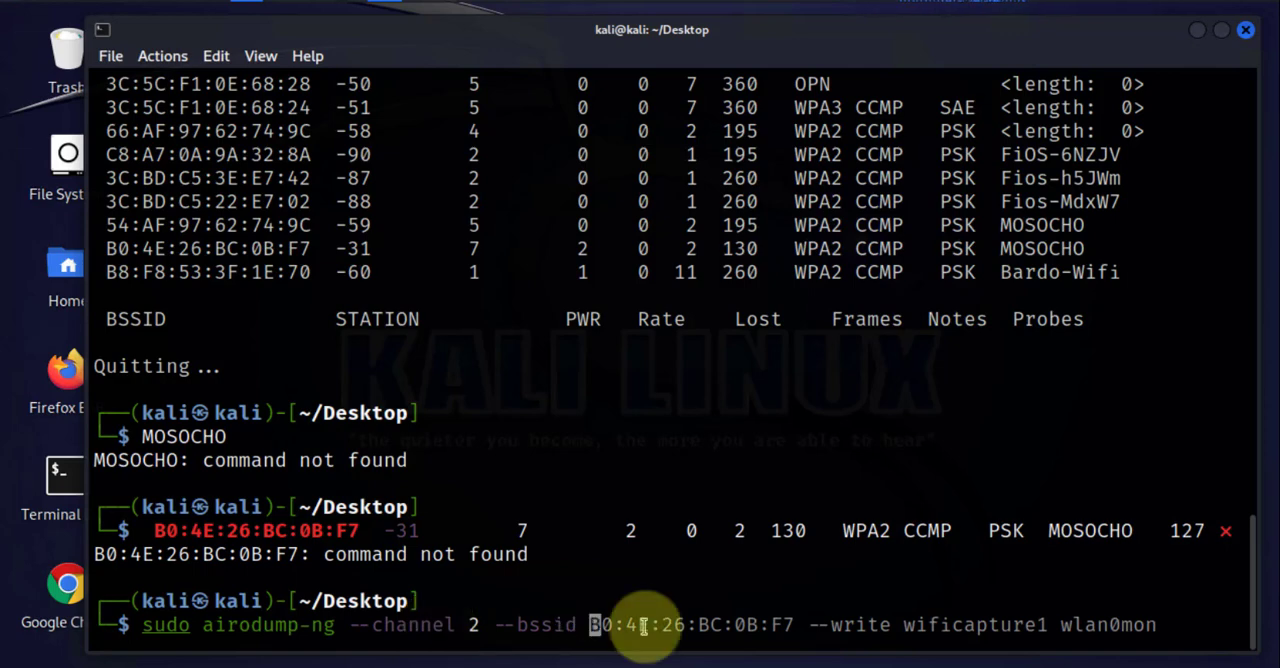
right_click(644, 624)
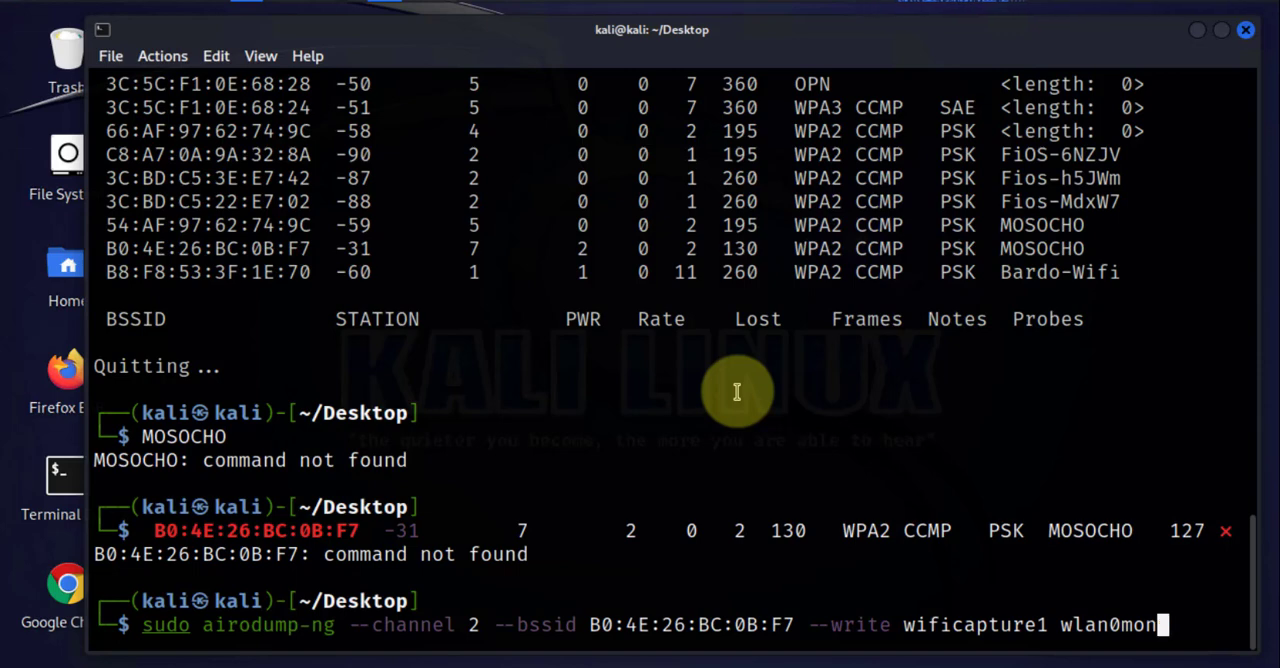
Run the targeted capture of MOSOCHO on channel 2, showing its connected client station.
key("Return")
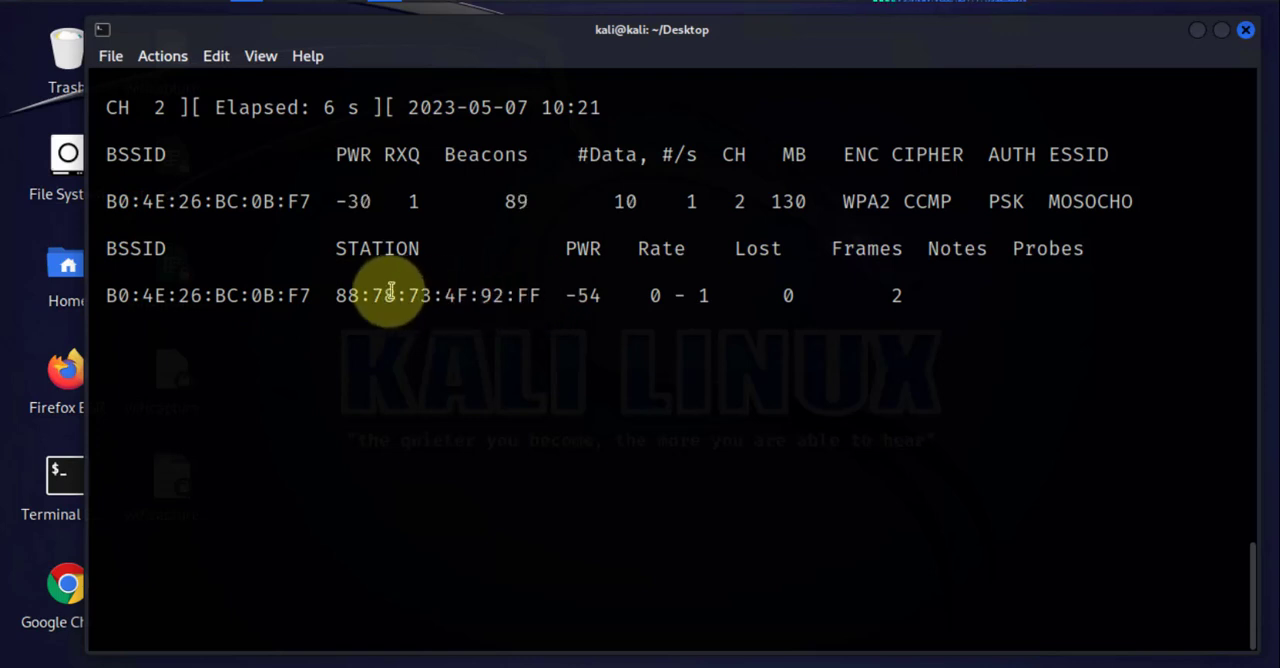
mouse_move(552, 332)
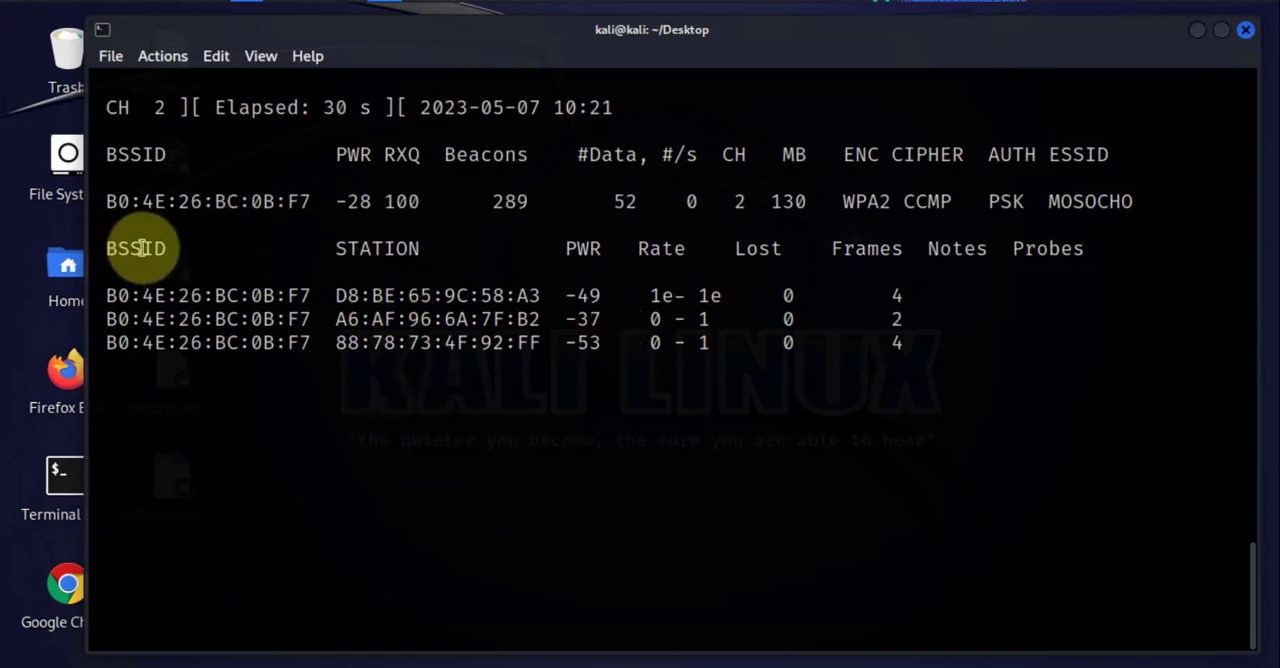
mouse_move(500, 386)
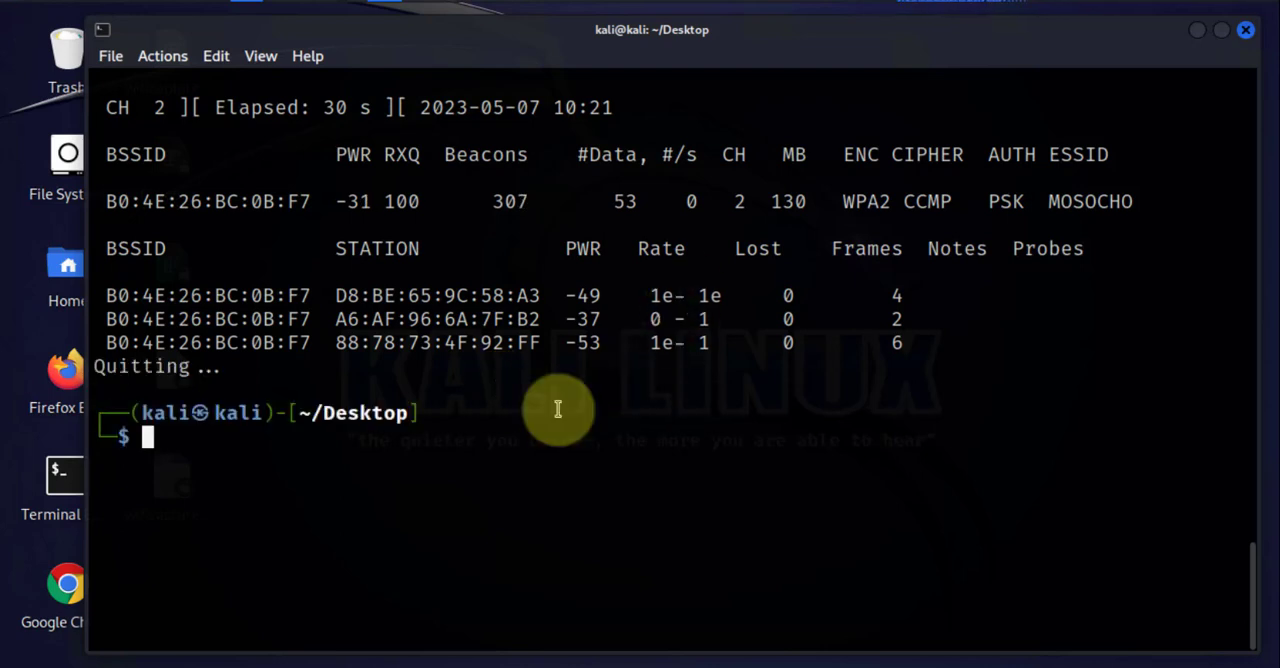
Run ls -l showing the wificapture1-01 .cap, .csv and netxml files on the Desktop.
type("ls -l /var/")
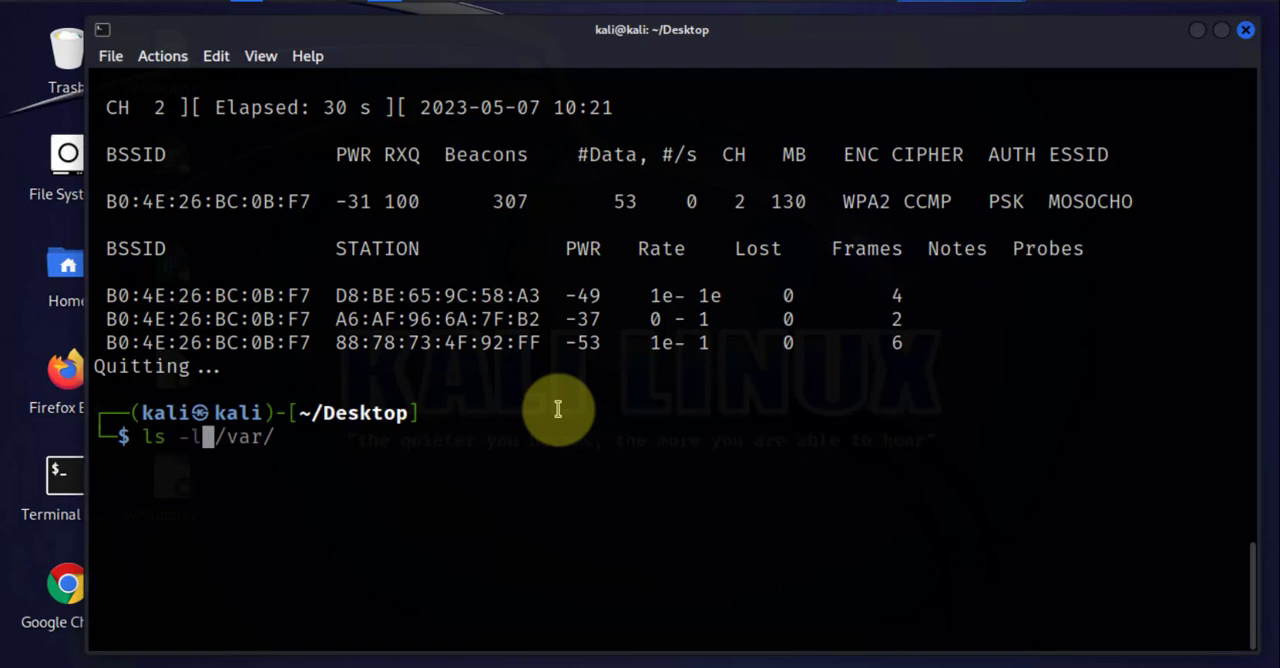
key("Return")
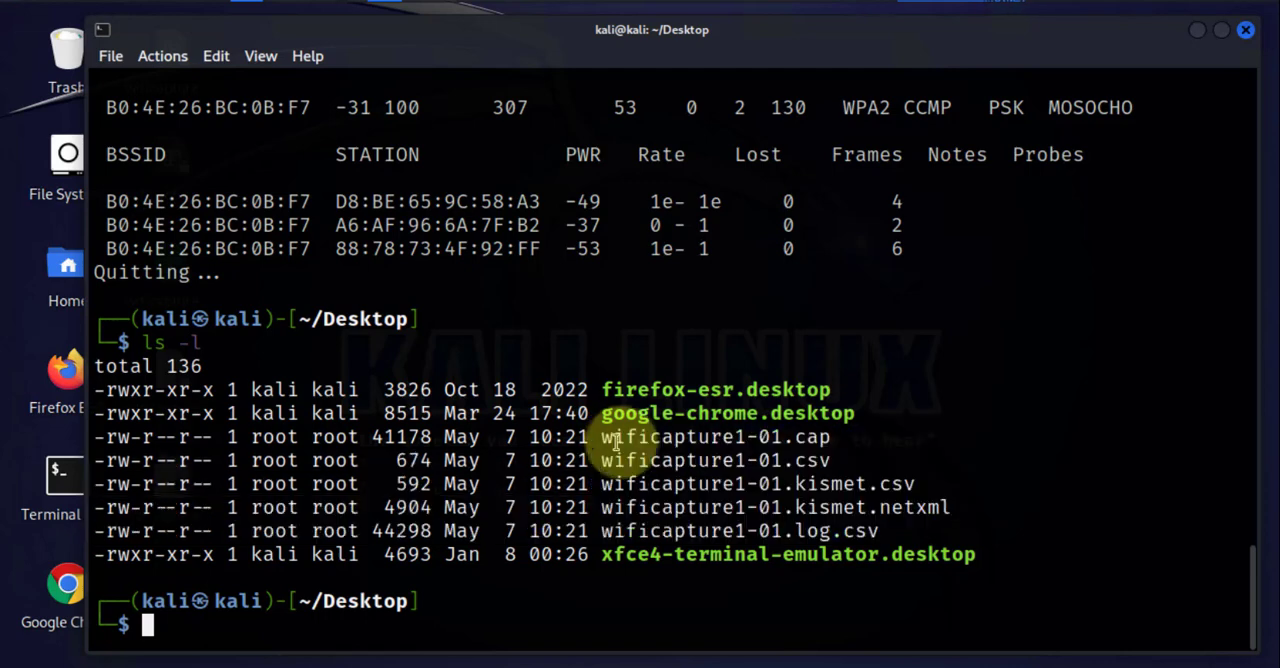
mouse_move(784, 448)
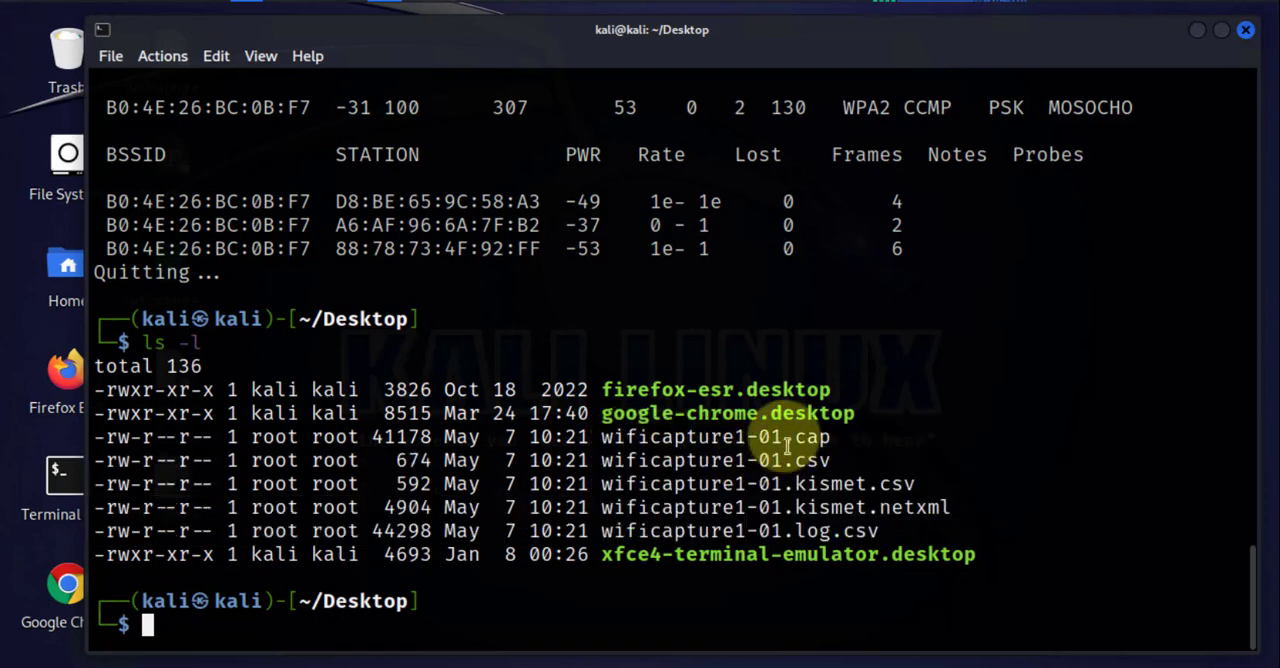
mouse_move(844, 464)
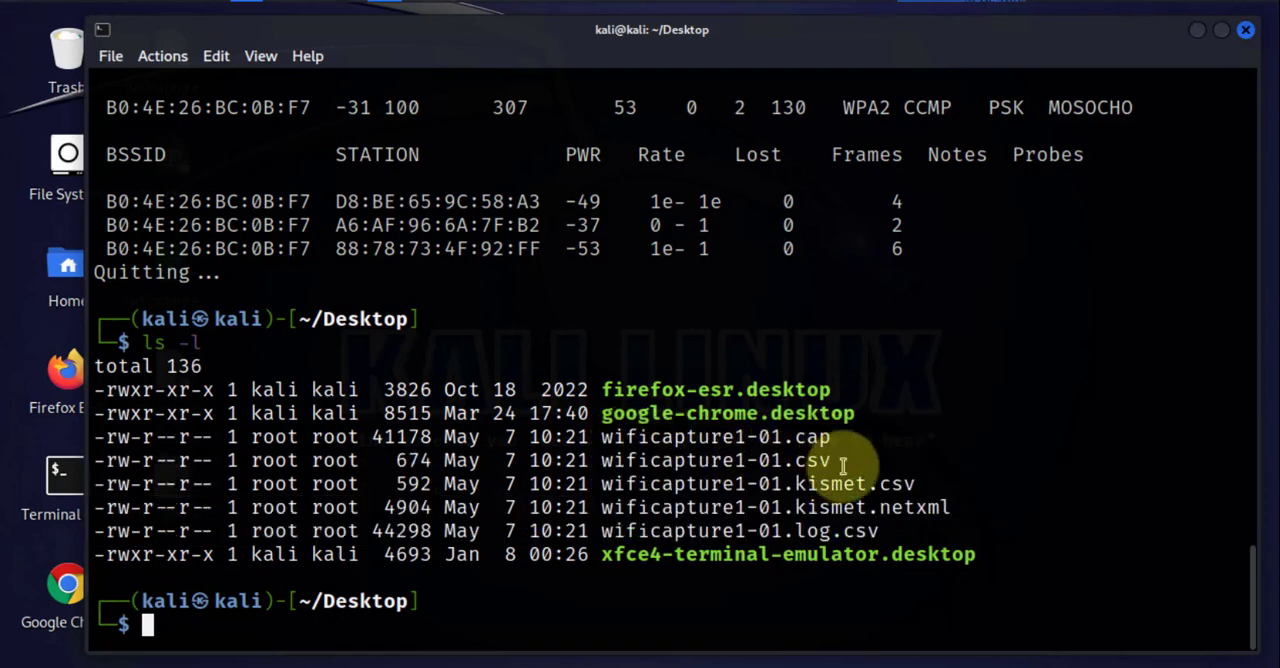
mouse_move(870, 528)
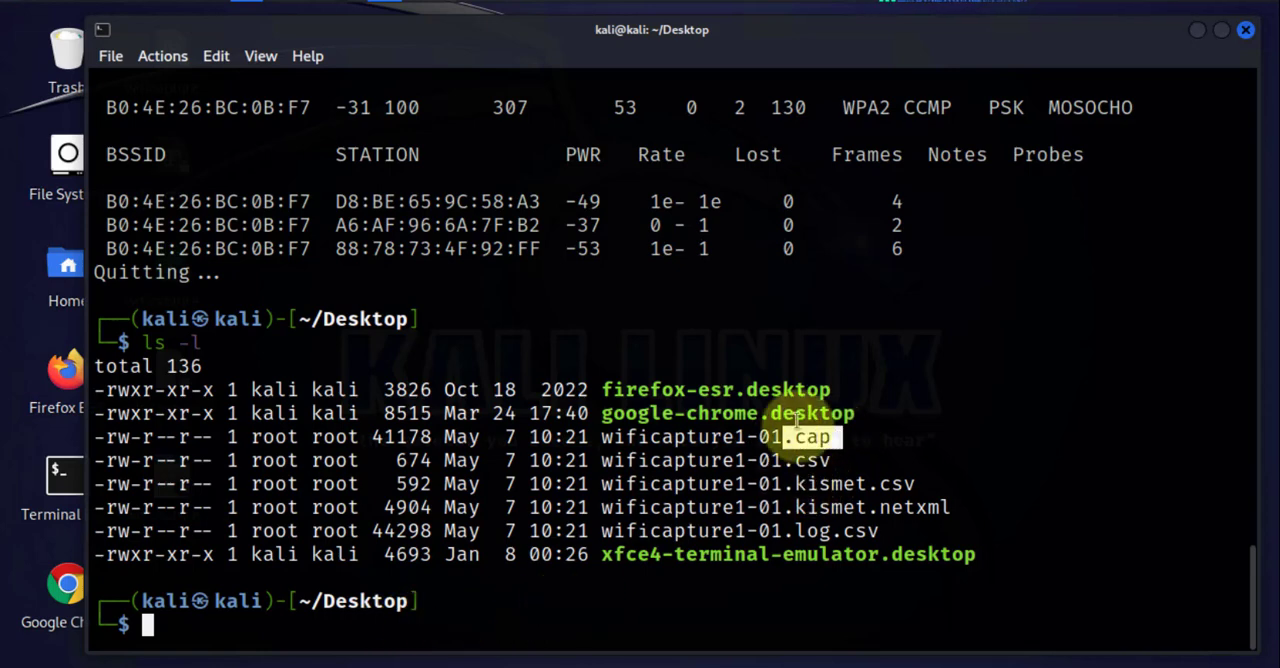
mouse_move(516, 620)
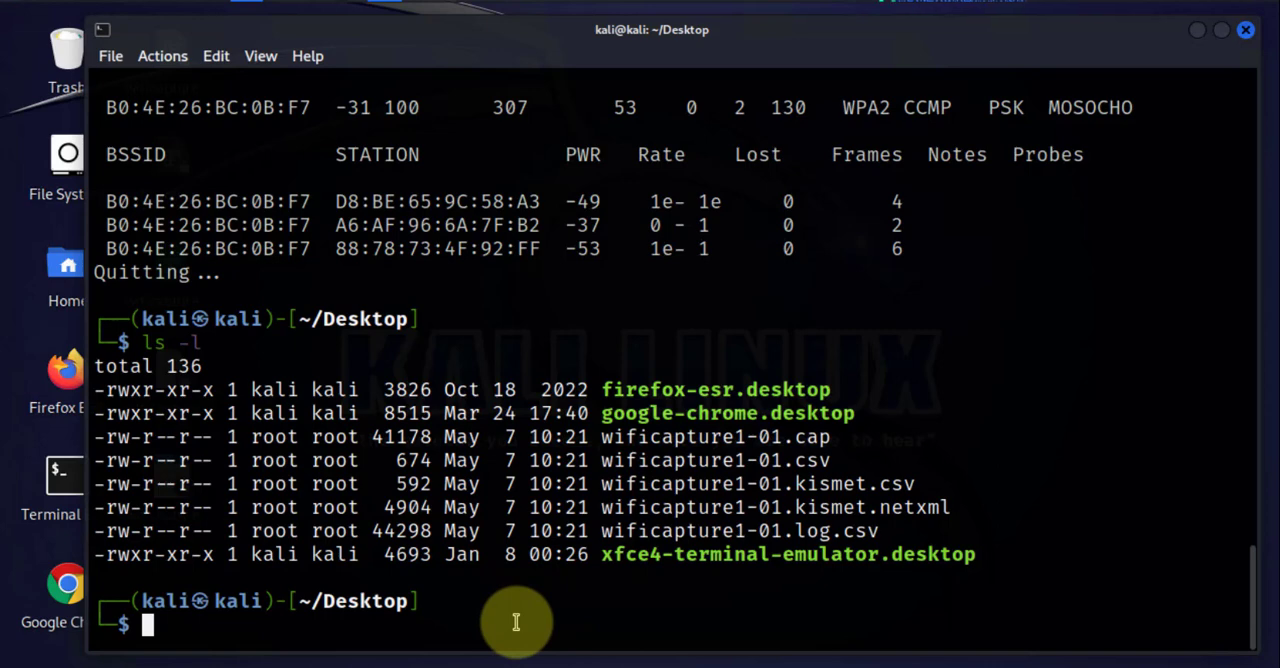
Launch Wireshark and open /home/kali/Desktop/wificapture1-01.cap, listing its 1005 802.11 packets.
type("wireshark")
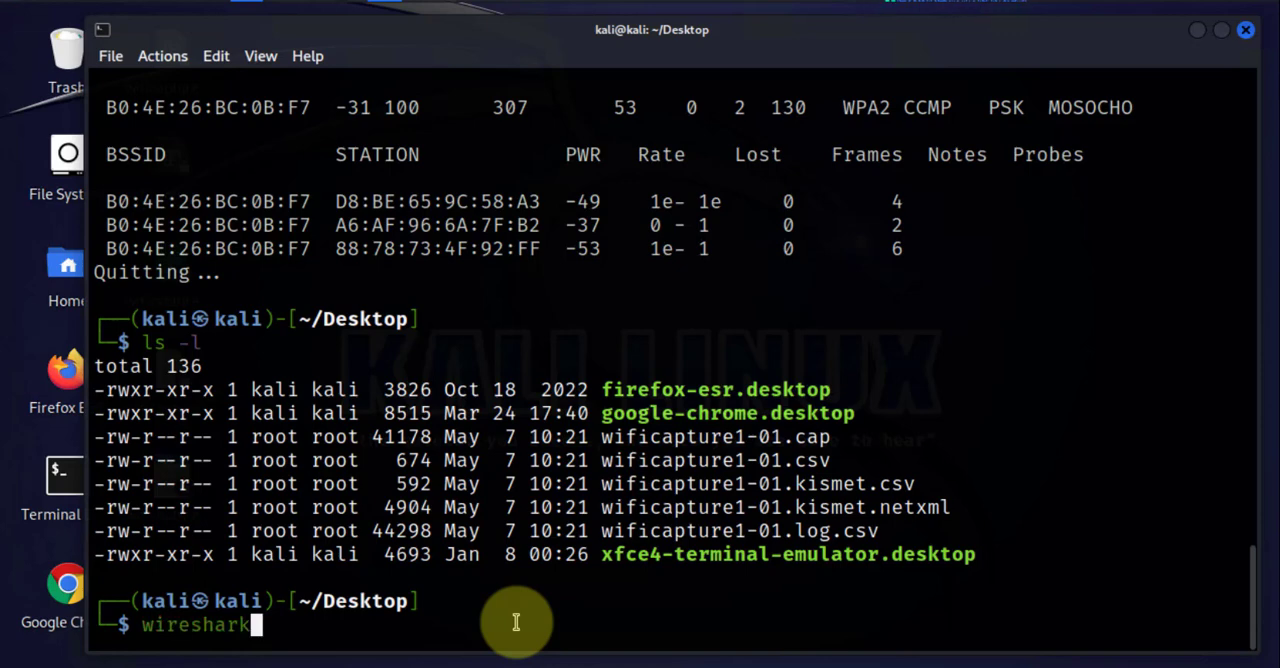
key("Return")
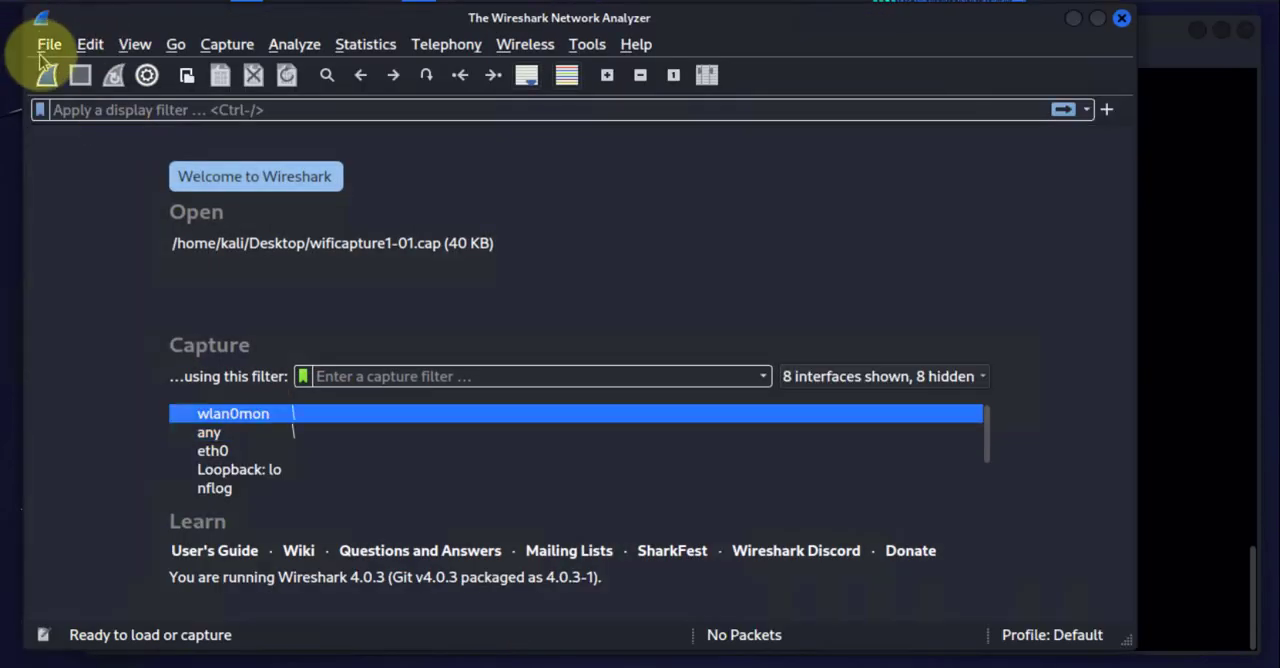
left_click(48, 44)
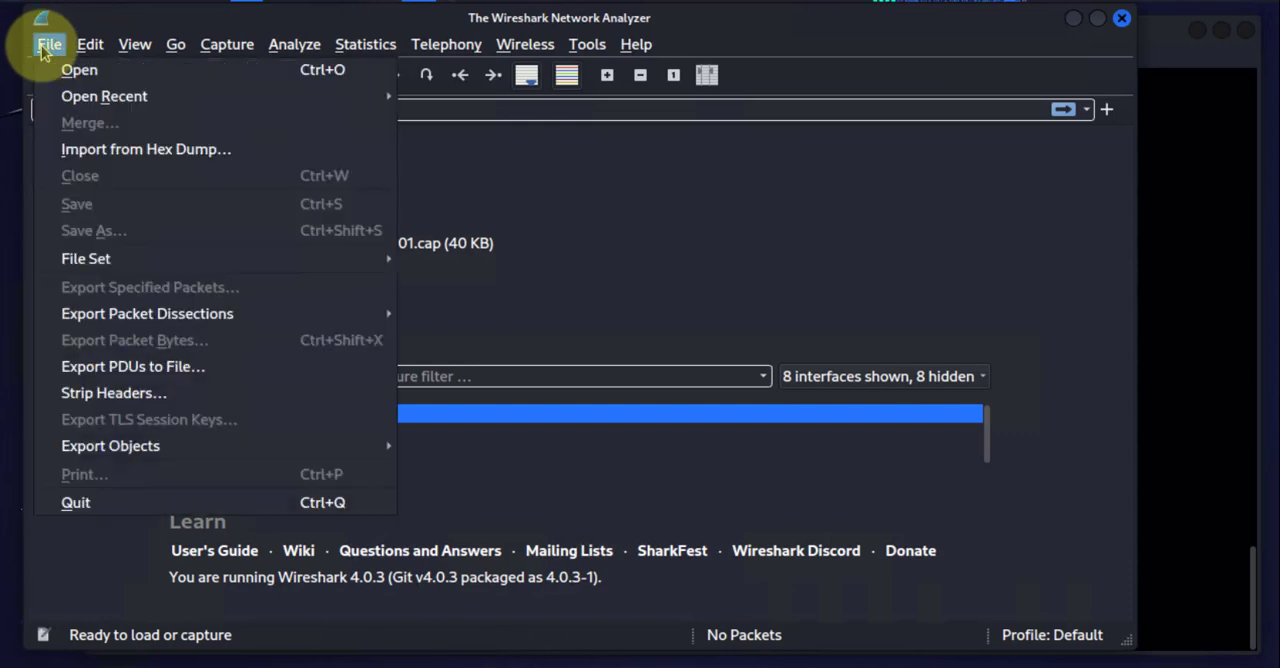
left_click(80, 68)
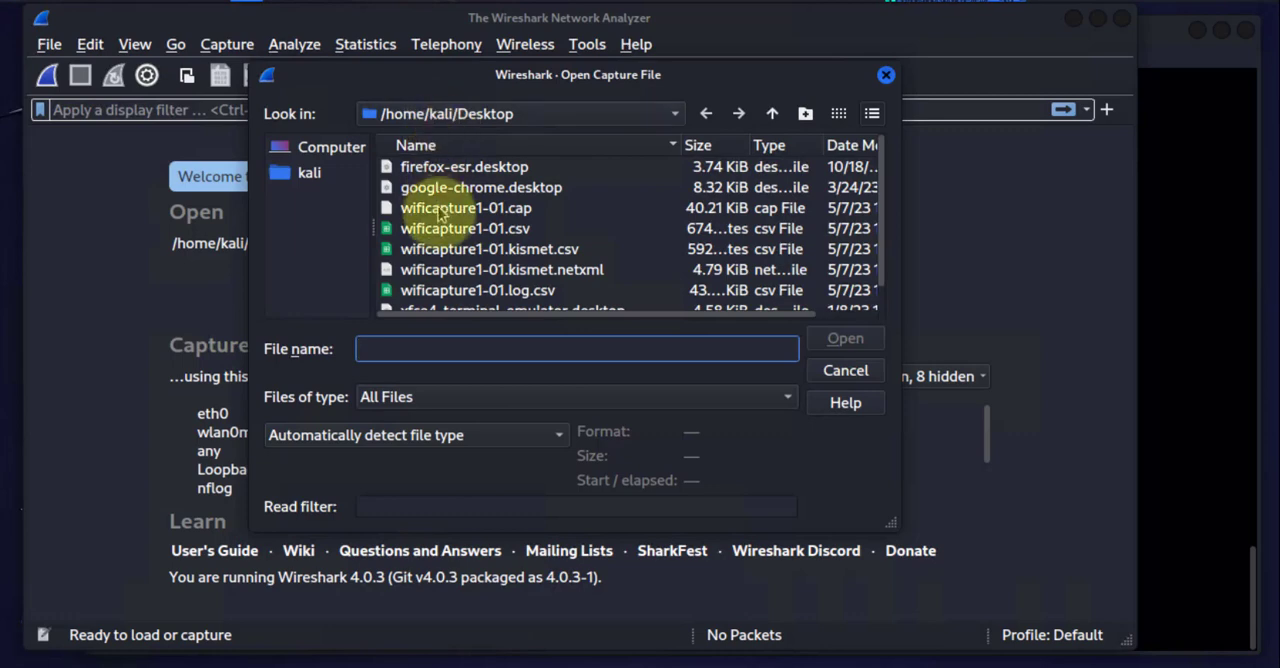
mouse_move(524, 218)
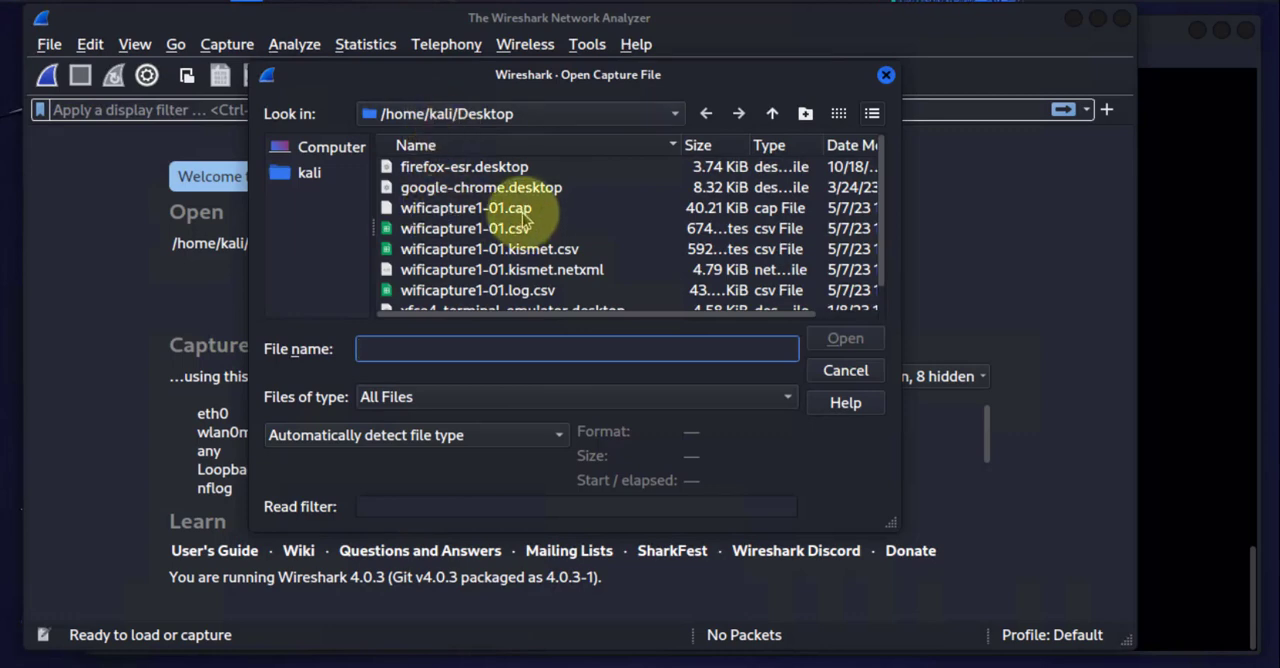
mouse_move(484, 210)
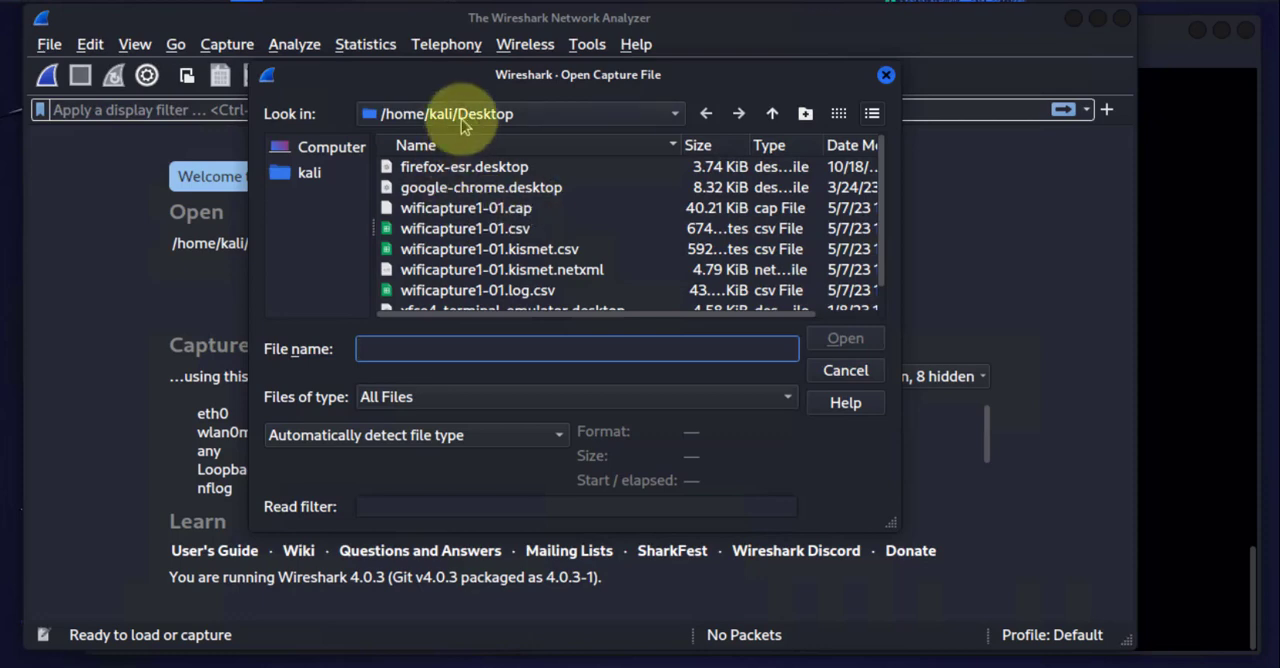
double_click(464, 206)
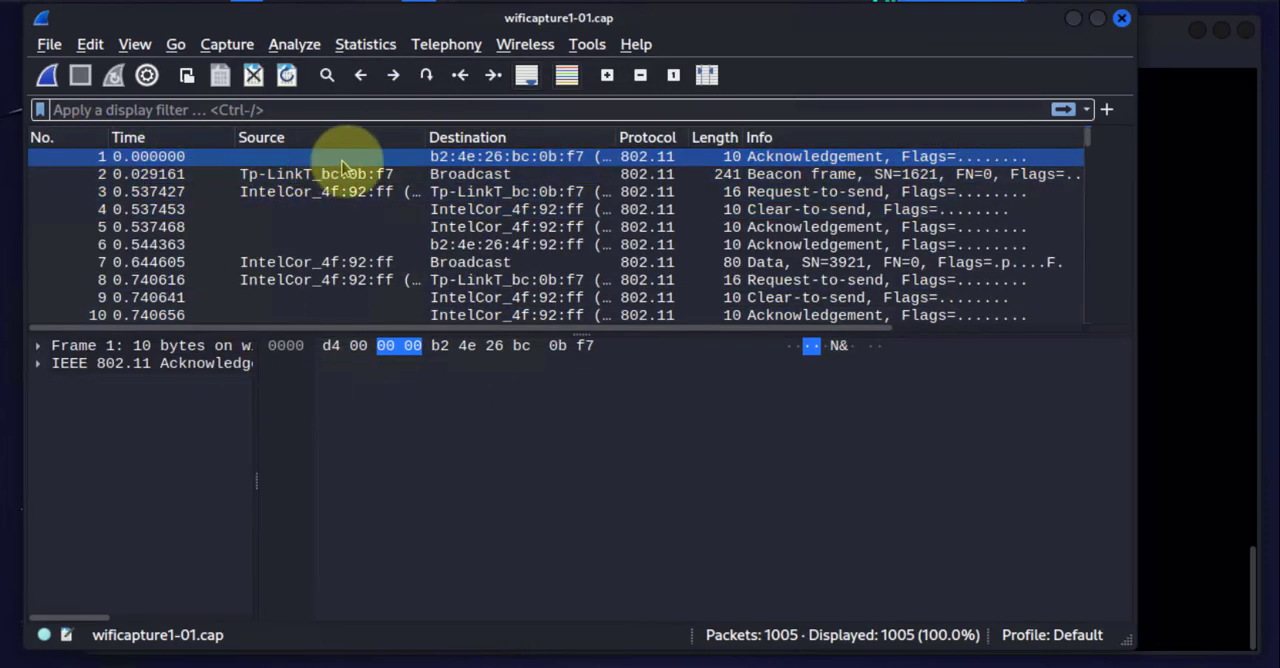
left_click(330, 192)
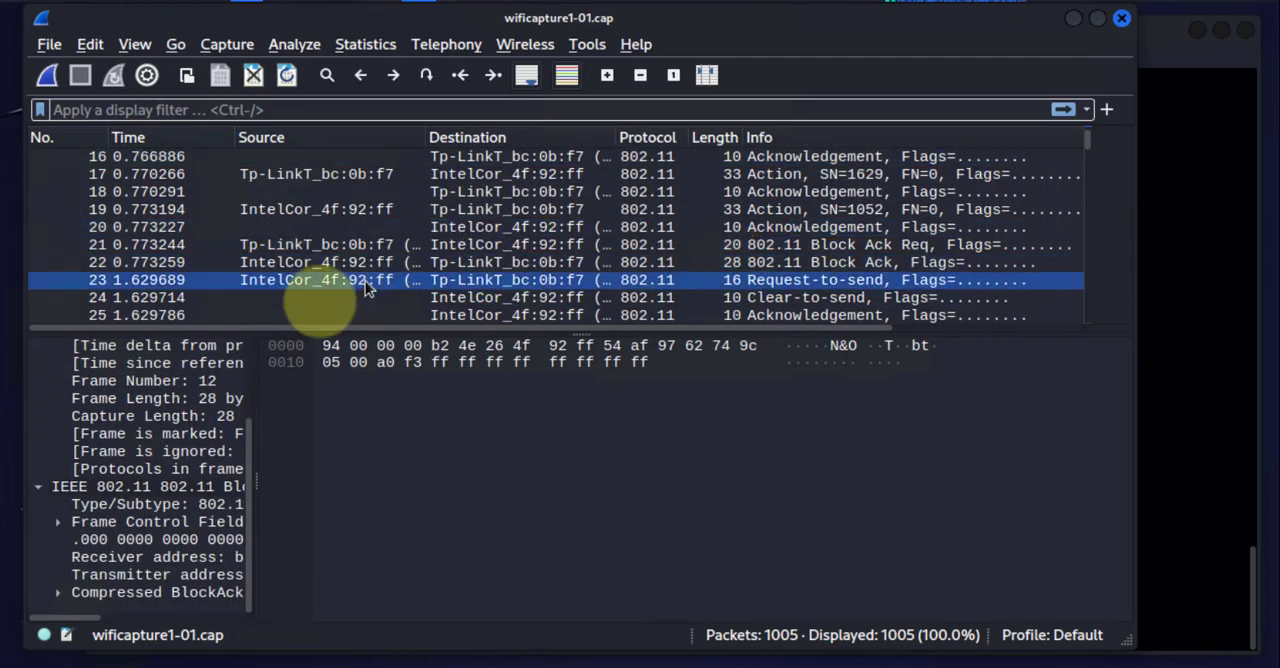
left_click(156, 520)
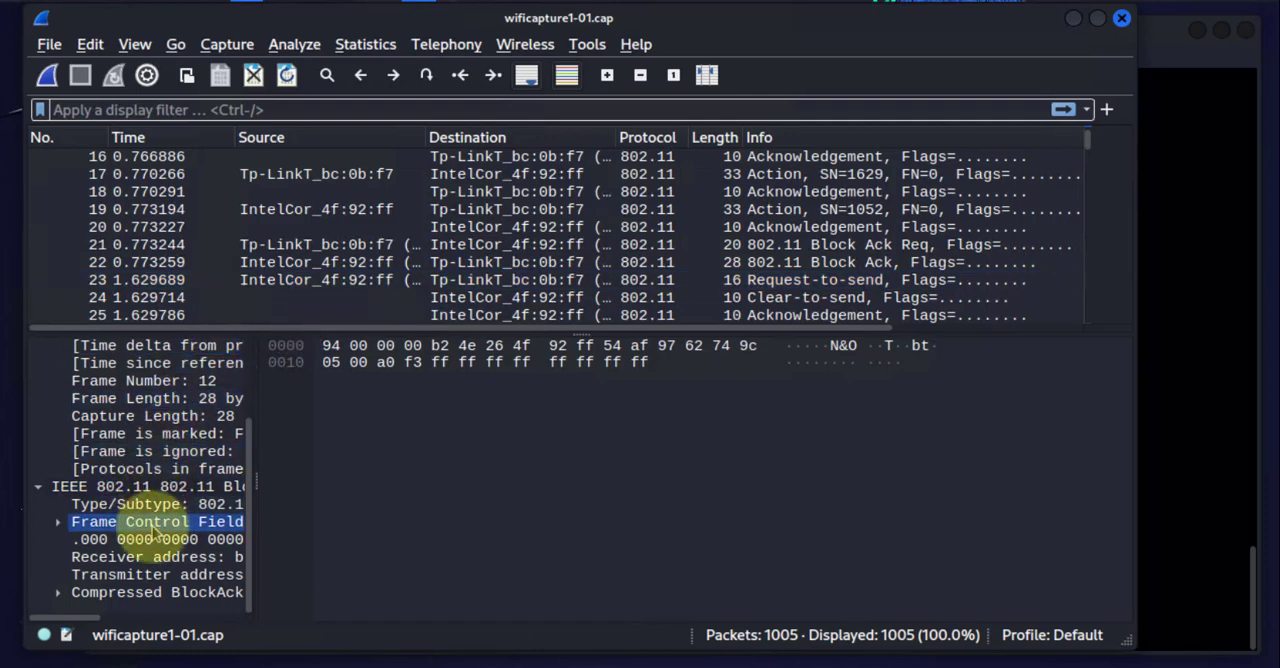
left_click(150, 504)
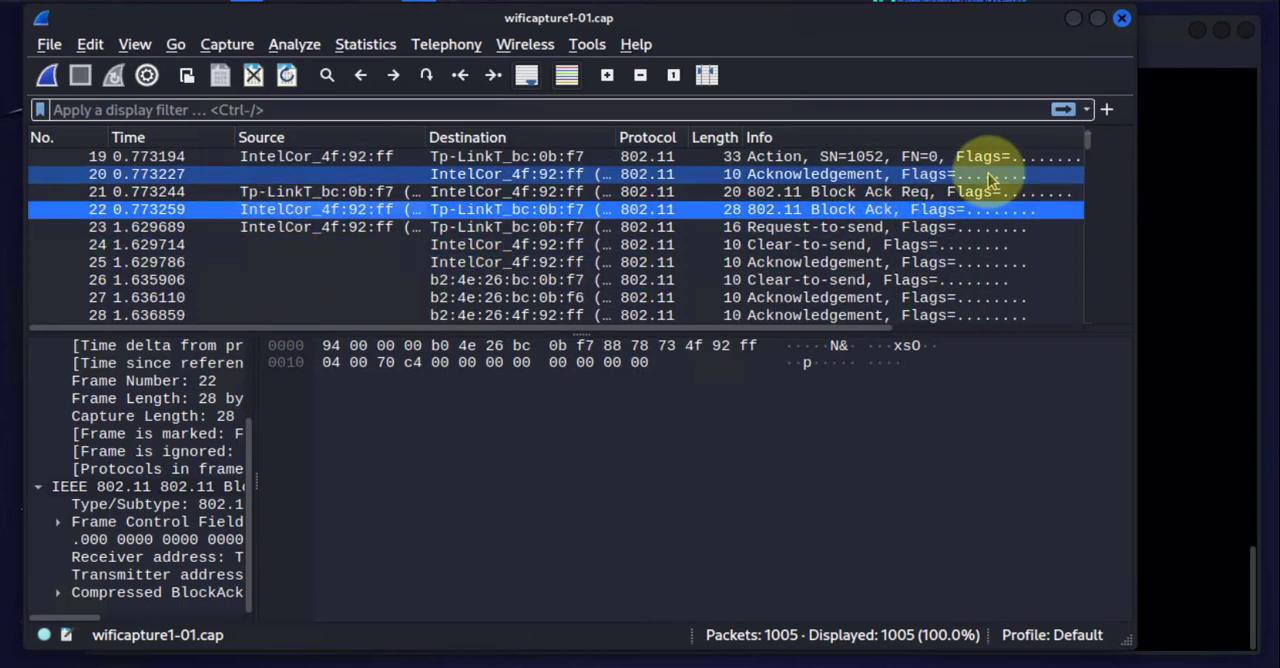
scroll("down", 3)
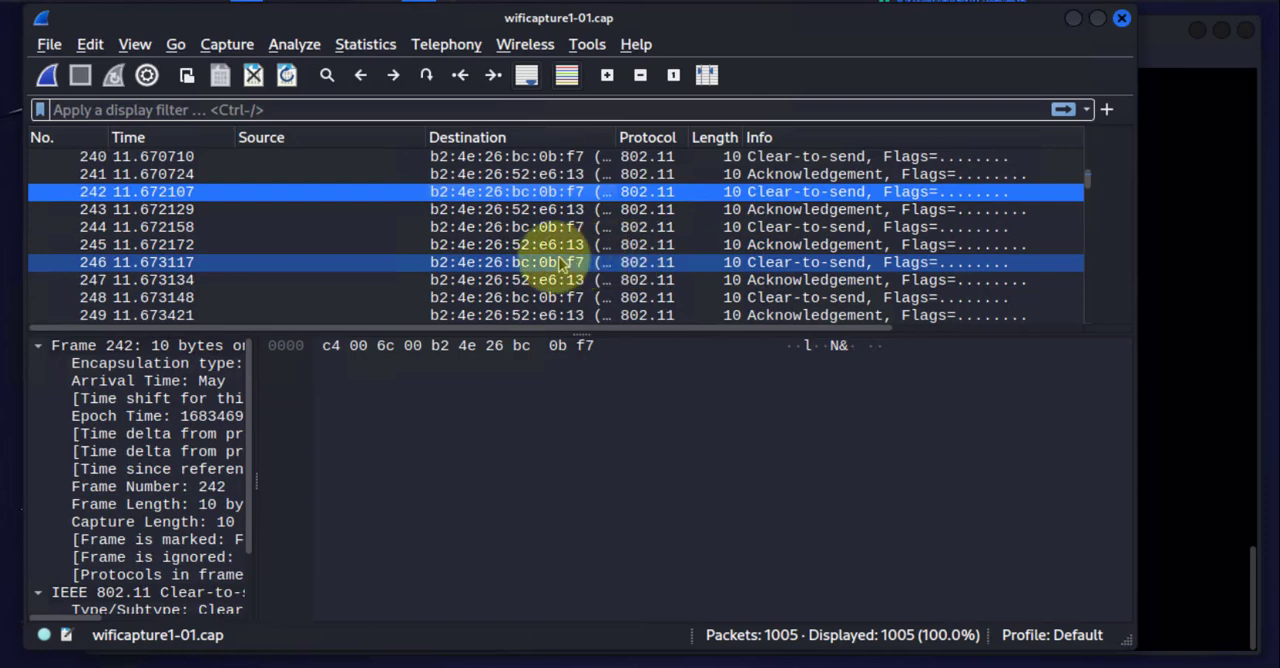
left_click(680, 280)
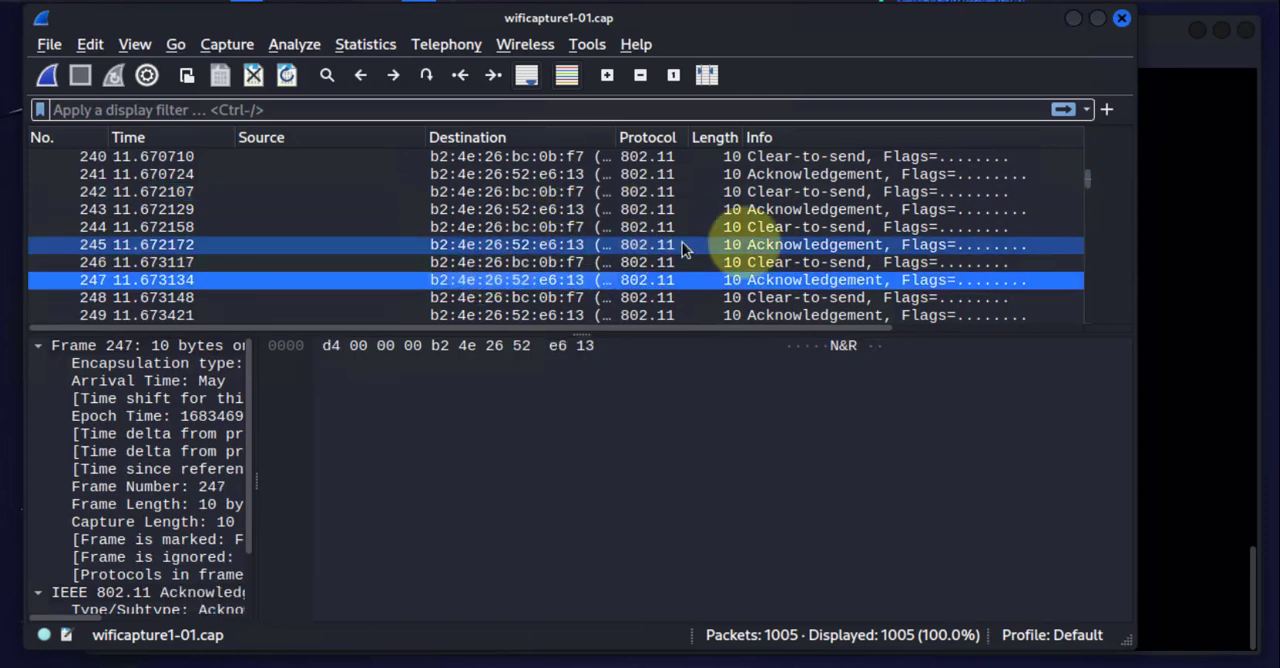
left_click(276, 280)
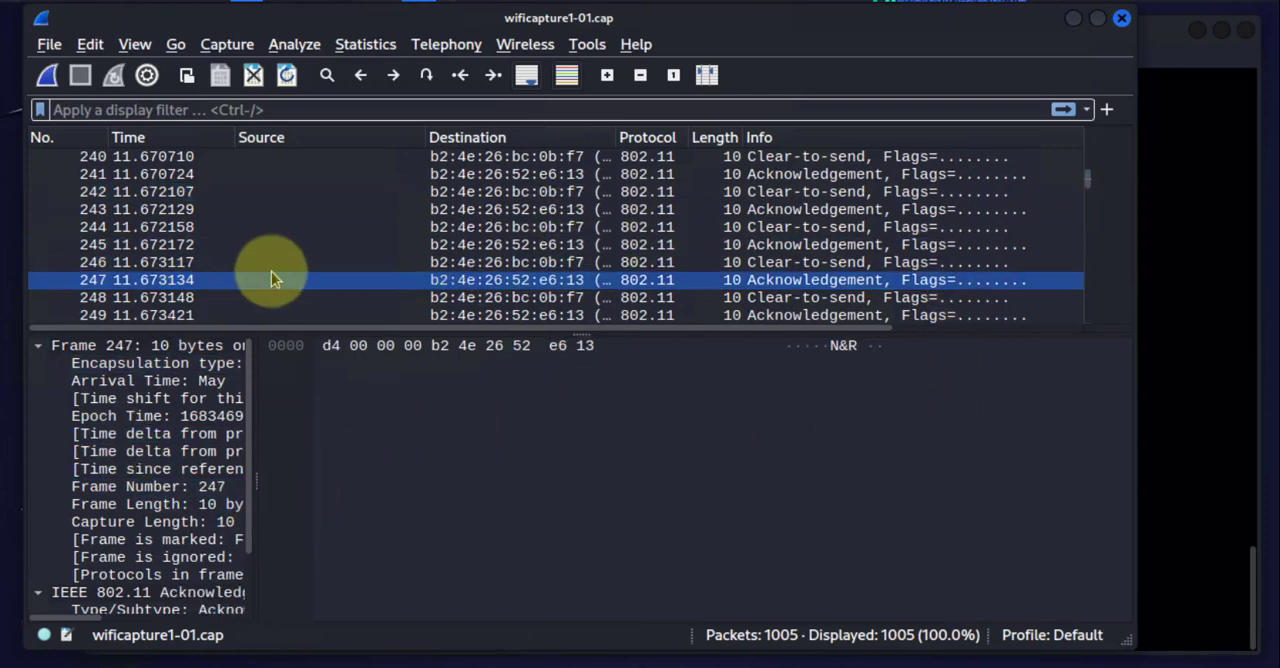
mouse_move(530, 336)
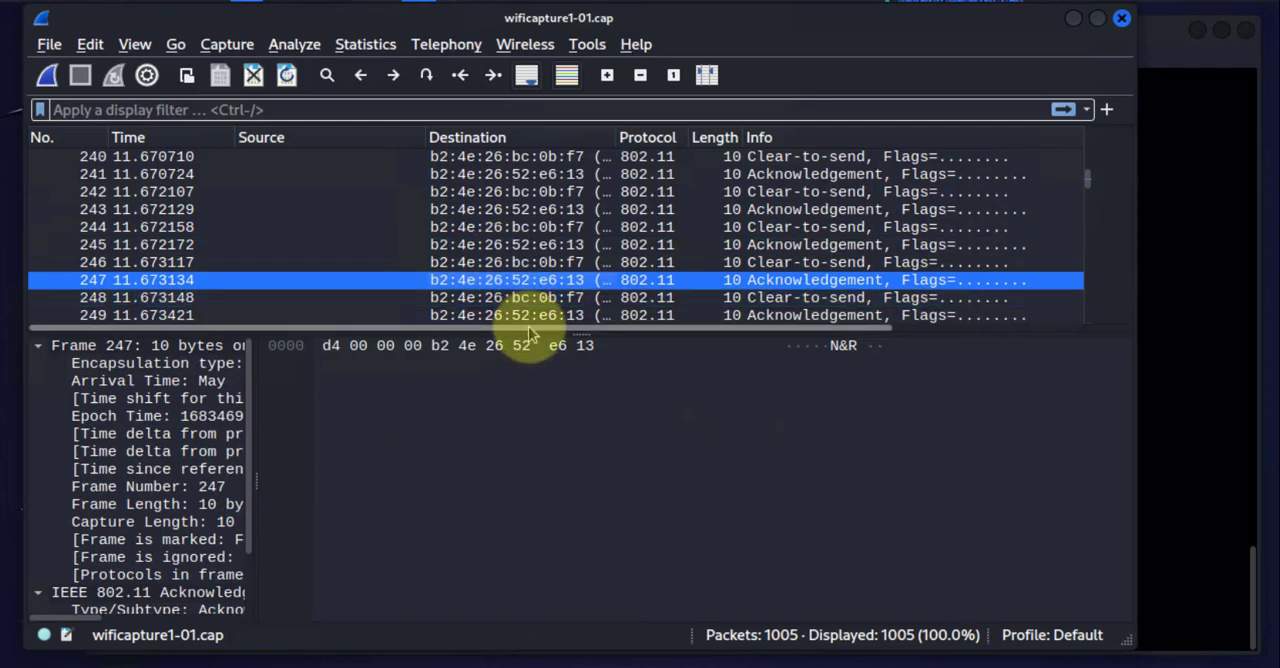